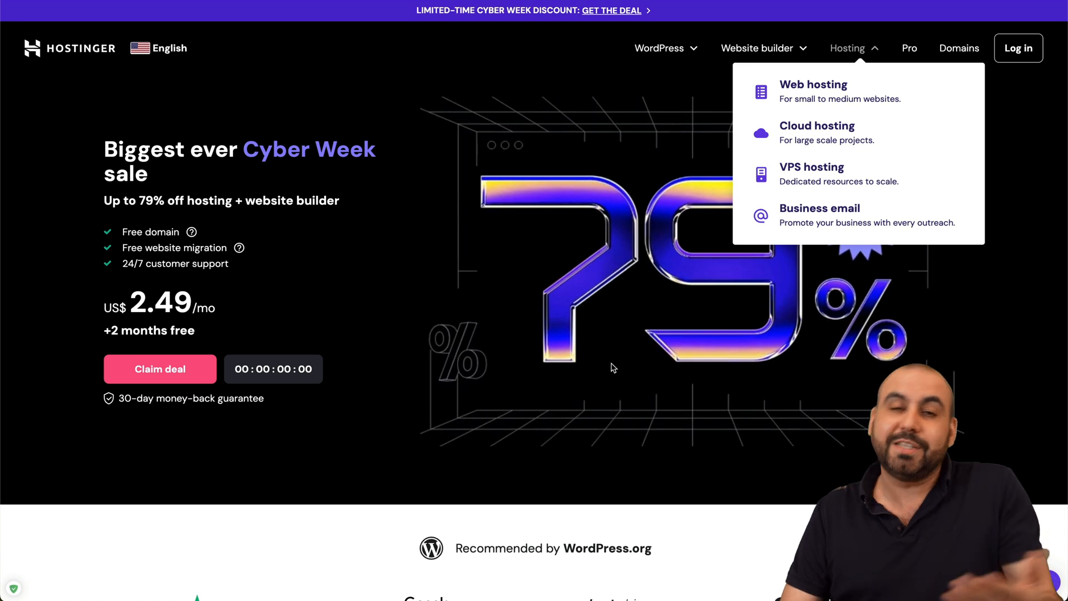
# - Go to Hostinger's VPS hosting page and scroll to the KVM plan price cards
pyautogui.click(847, 47)
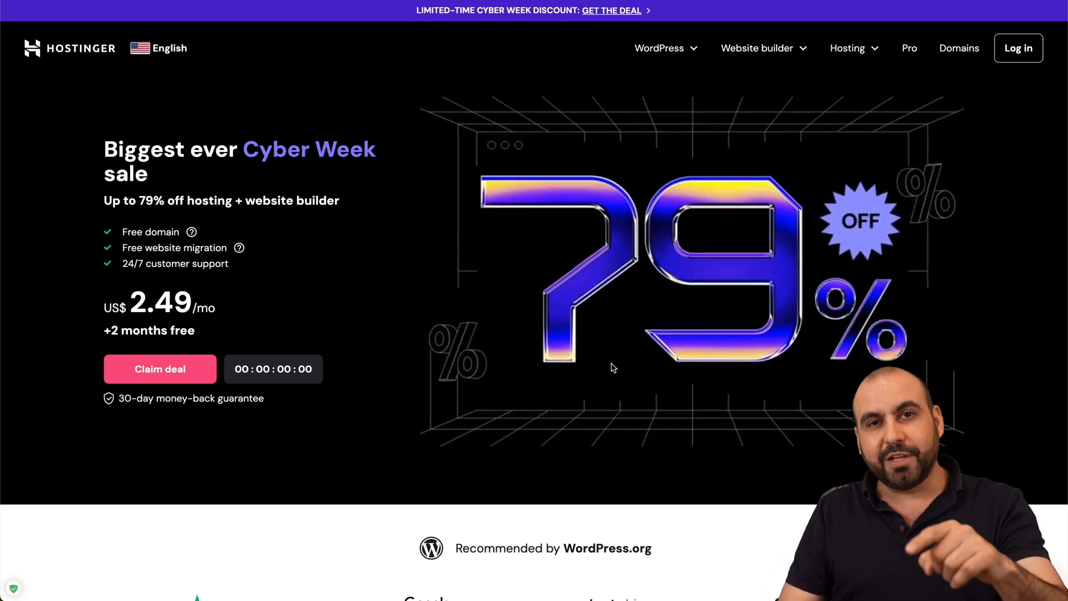
pyautogui.click(848, 48)
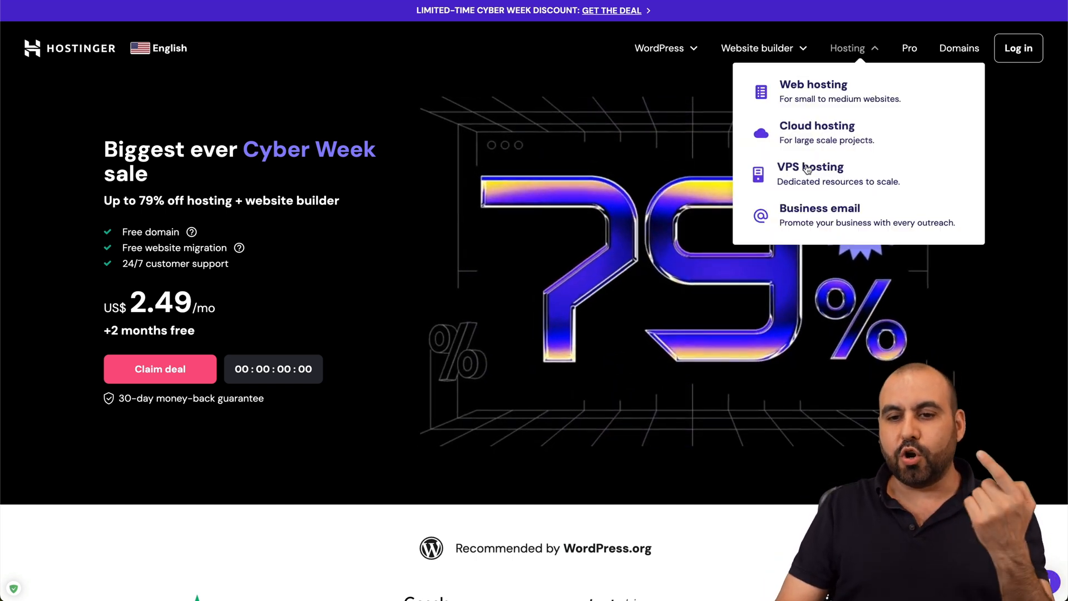
pyautogui.click(810, 167)
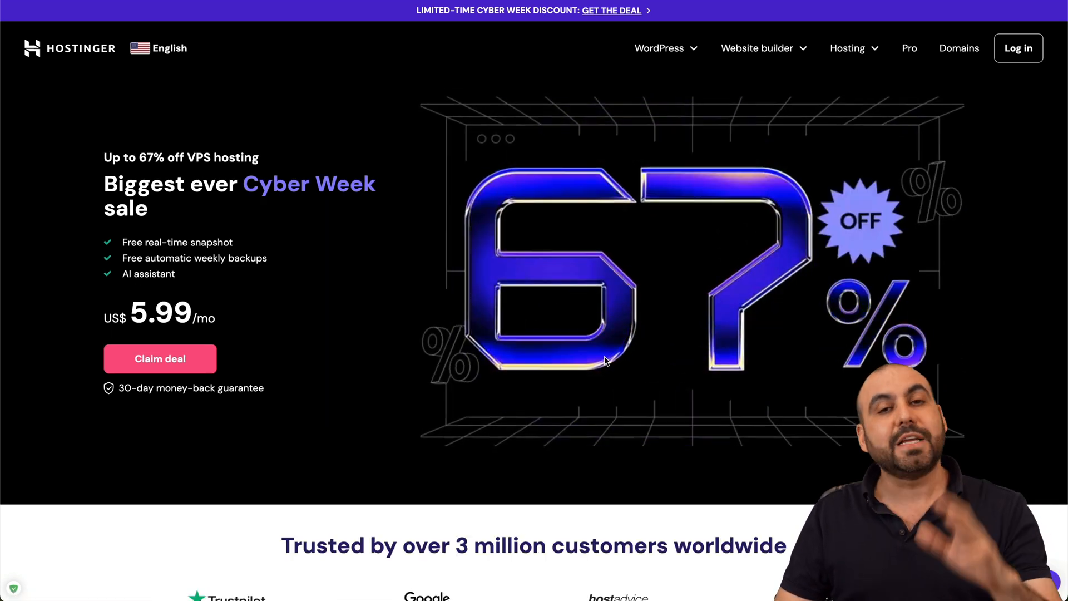
pyautogui.scroll(-3)
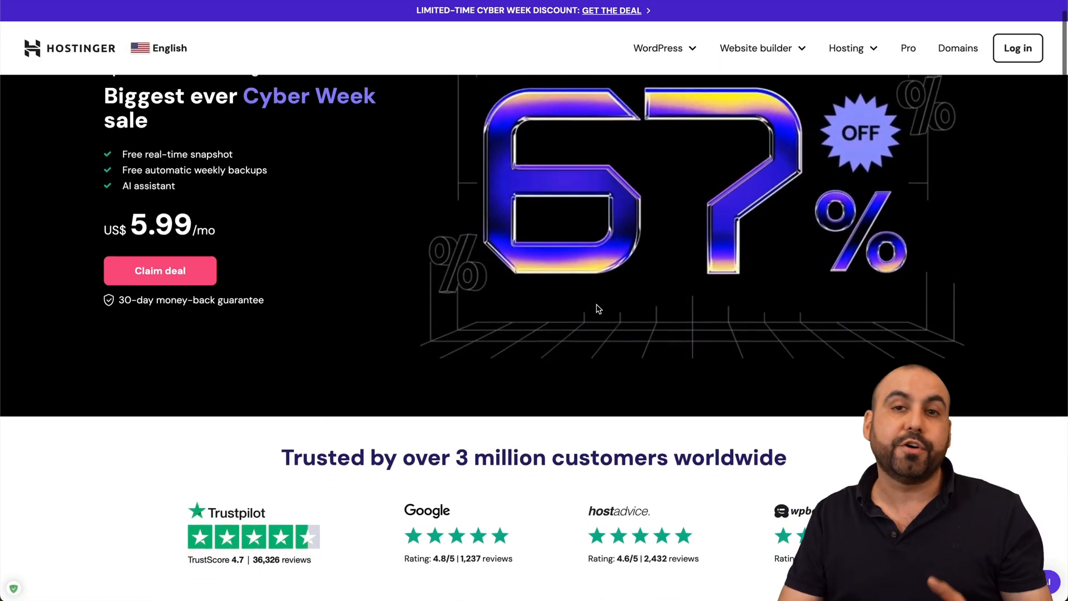
pyautogui.scroll(-3)
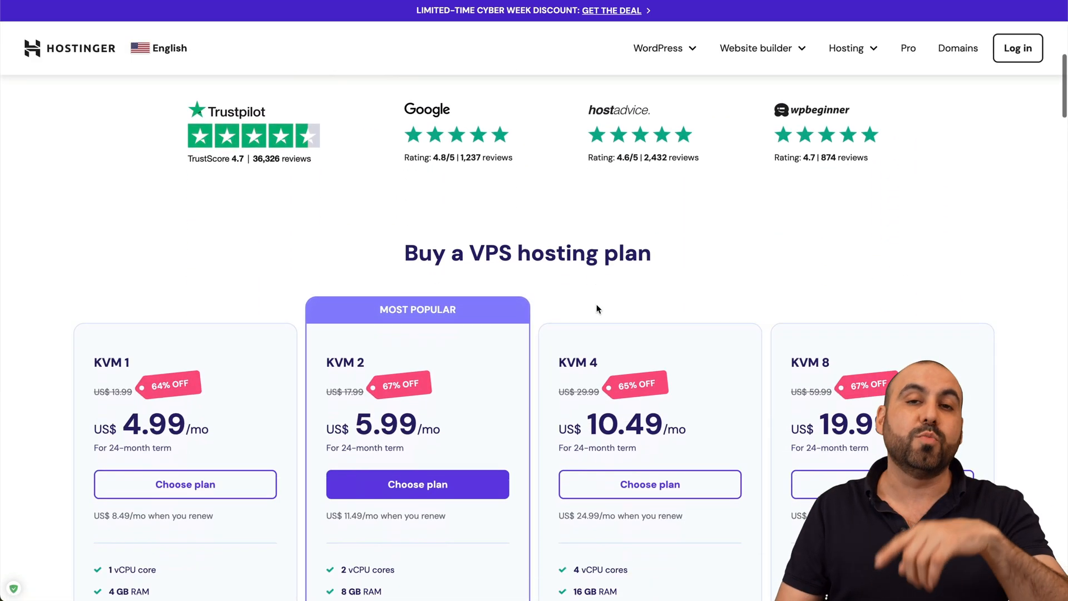
pyautogui.scroll(-3)
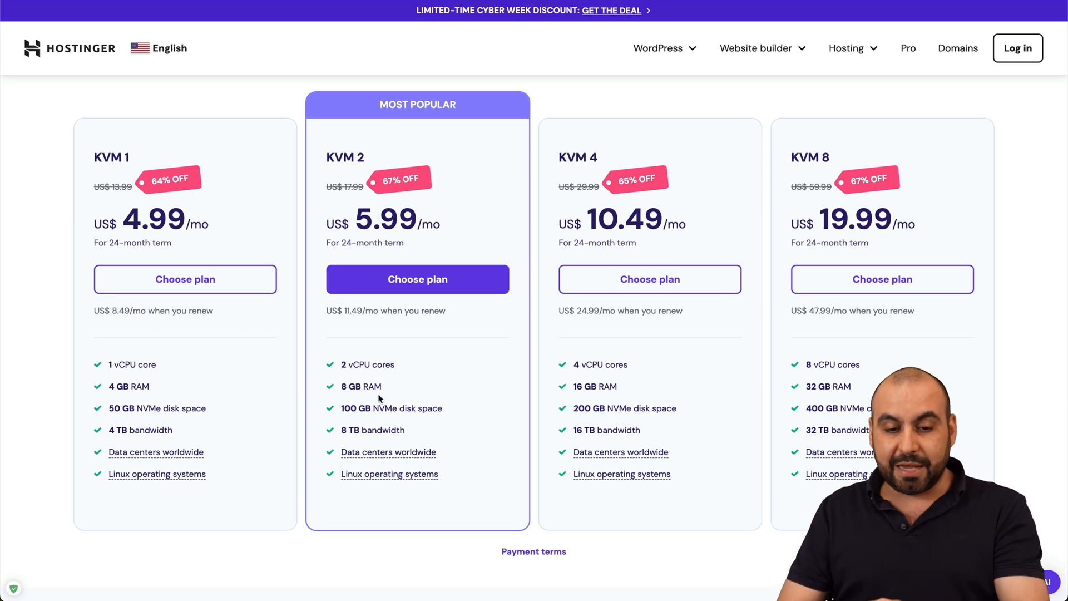
pyautogui.moveTo(389, 420)
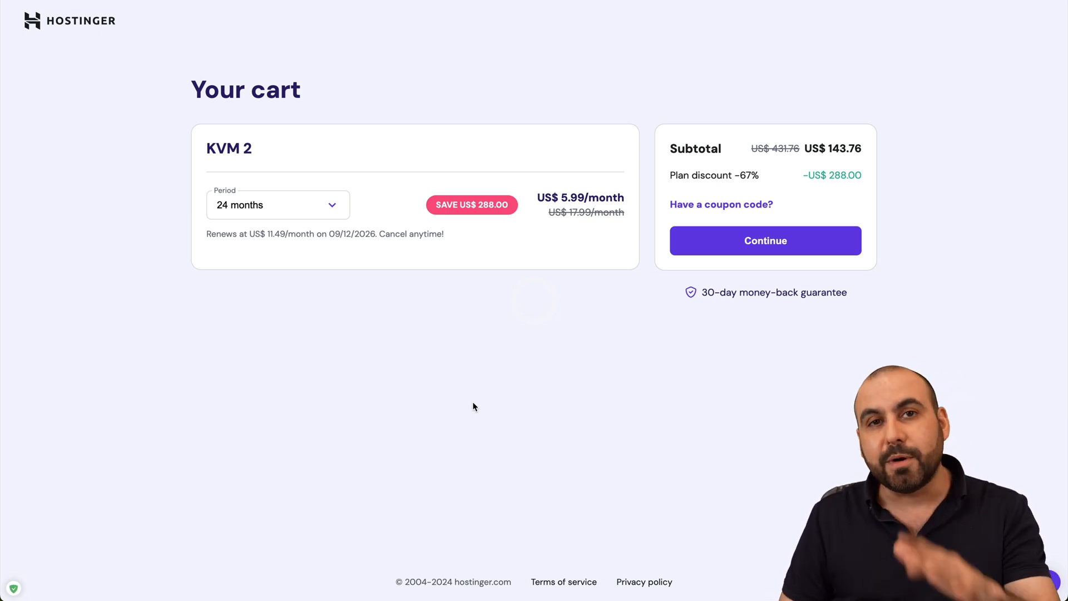
# - Keep the 24-month period for KVM 2 and apply coupon code SAAS
pyautogui.click(277, 204)
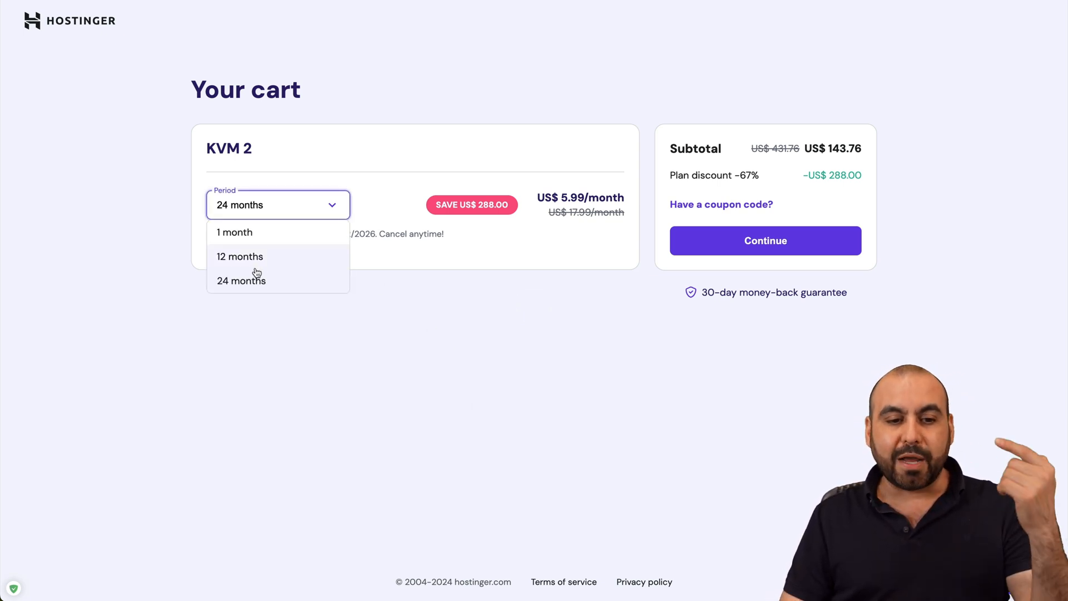
pyautogui.click(241, 280)
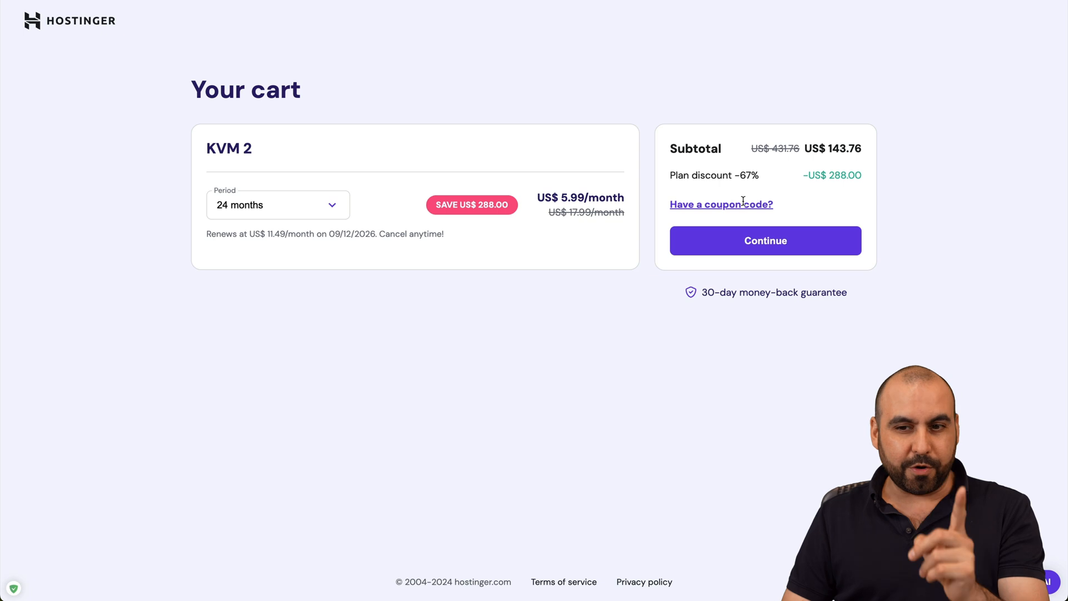
pyautogui.click(721, 204)
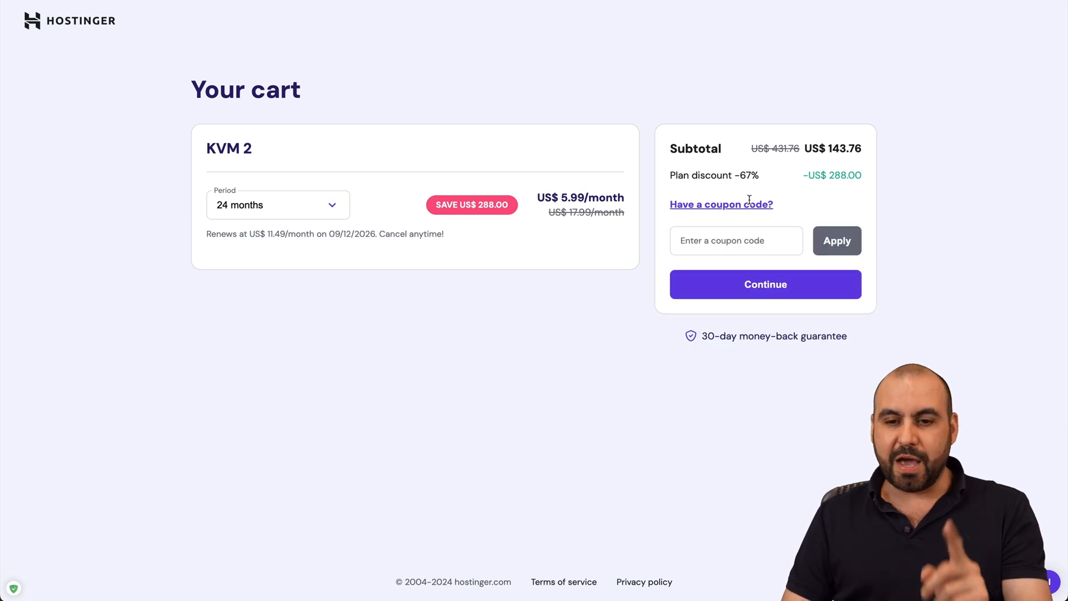
pyautogui.write('SAAS')
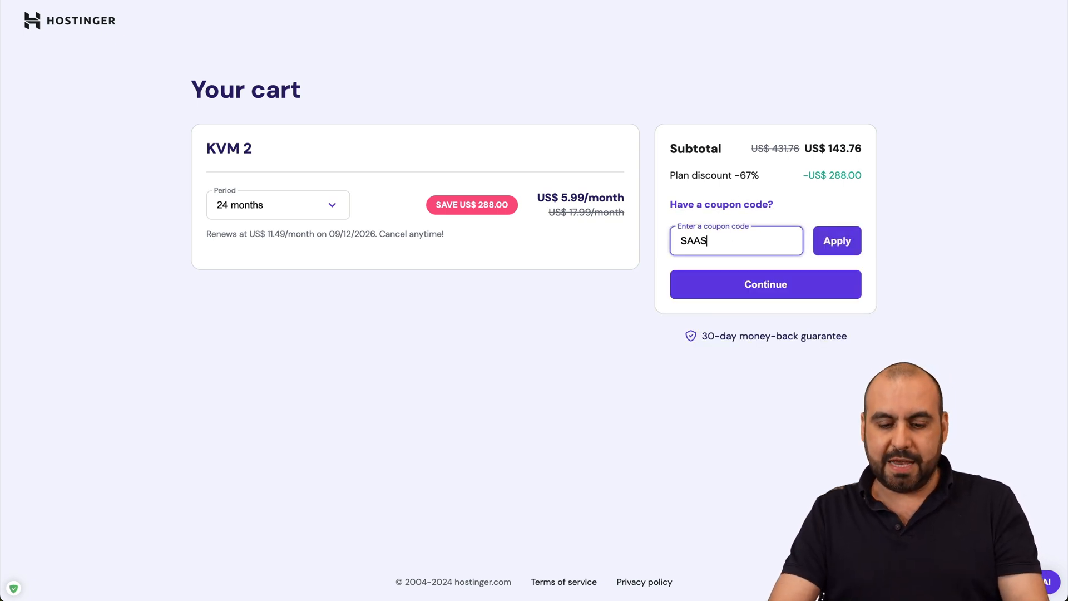
pyautogui.click(837, 241)
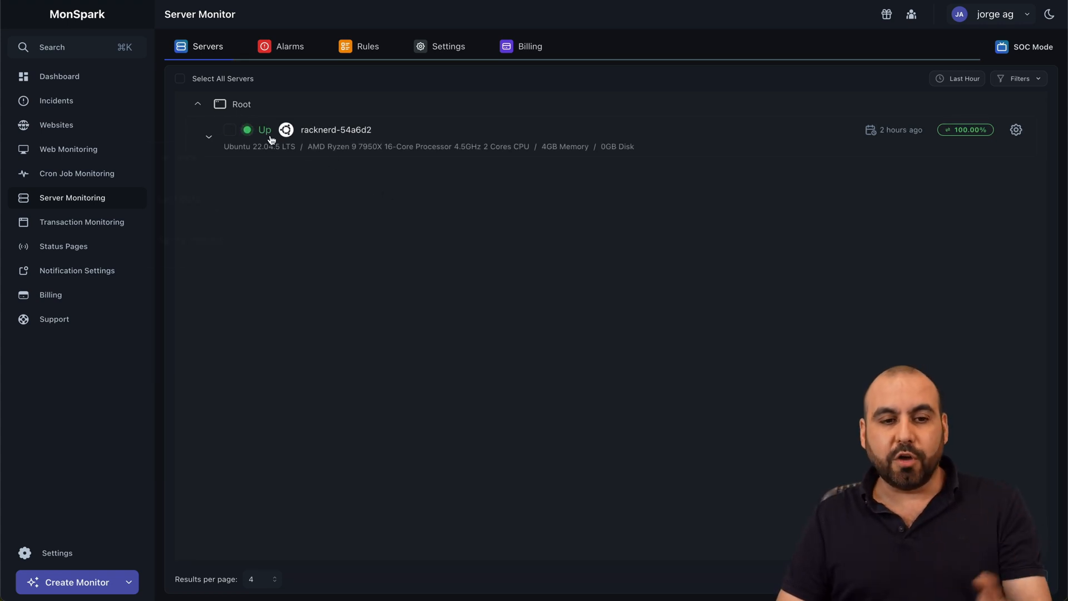
pyautogui.moveTo(247, 129)
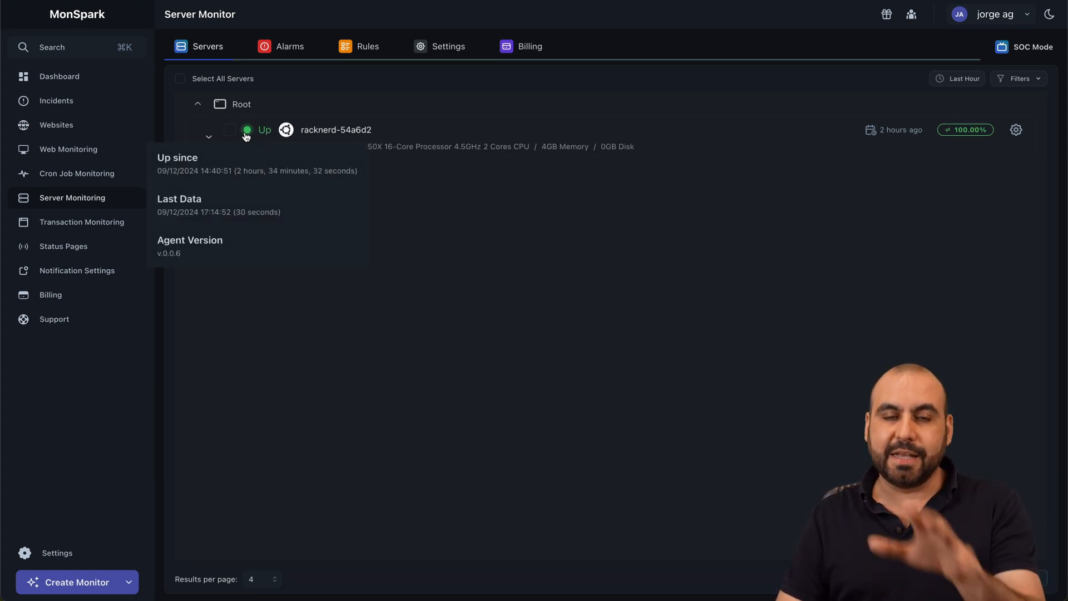
pyautogui.moveTo(366, 144)
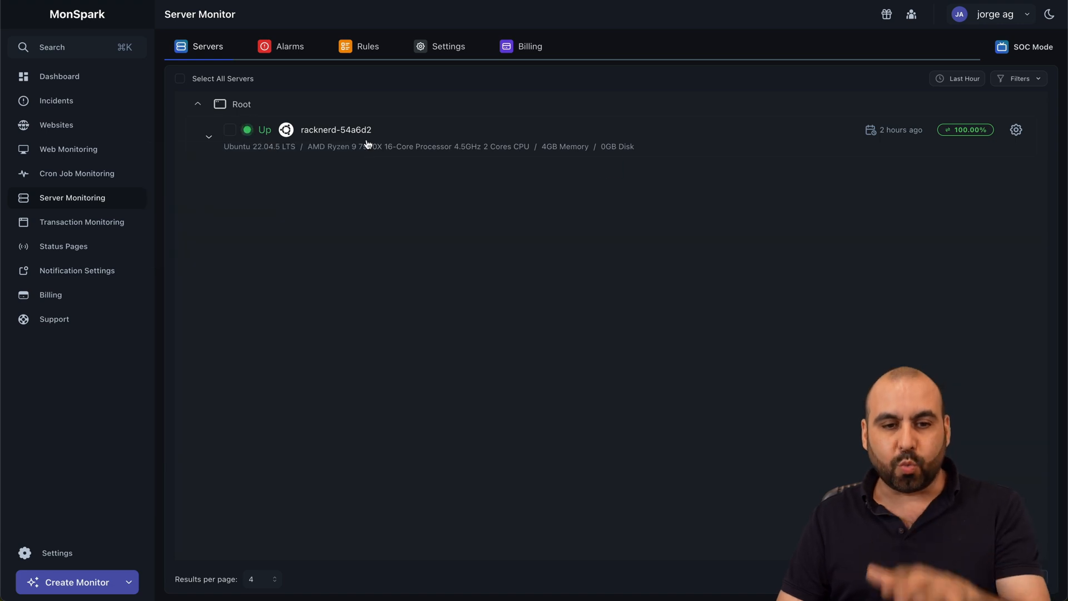
# - Expand the racknerd server row to show its CPU load chart and resource details
pyautogui.click(209, 136)
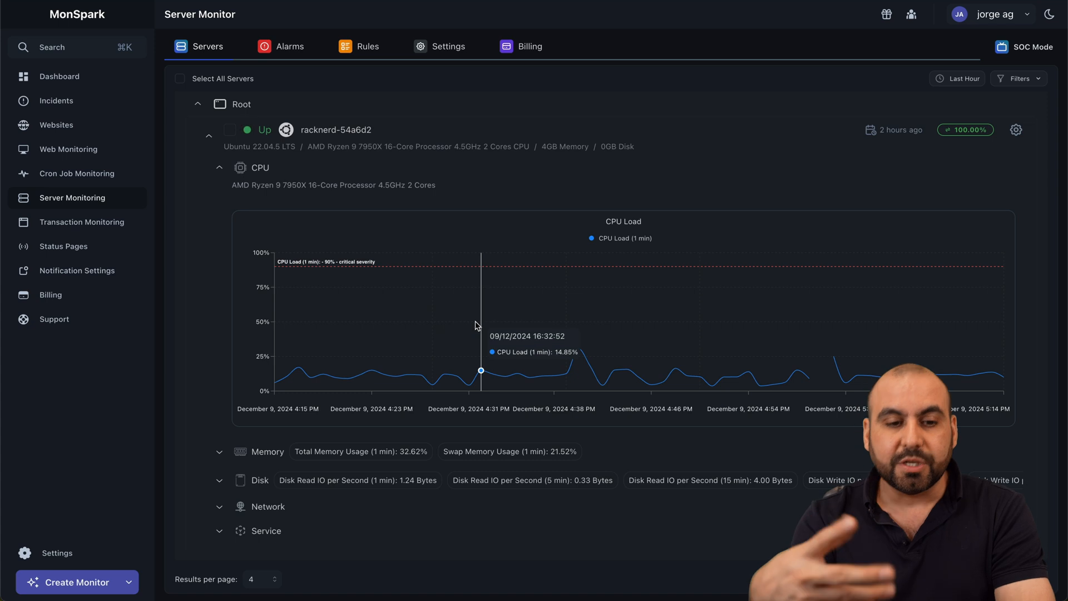
pyautogui.scroll(-3)
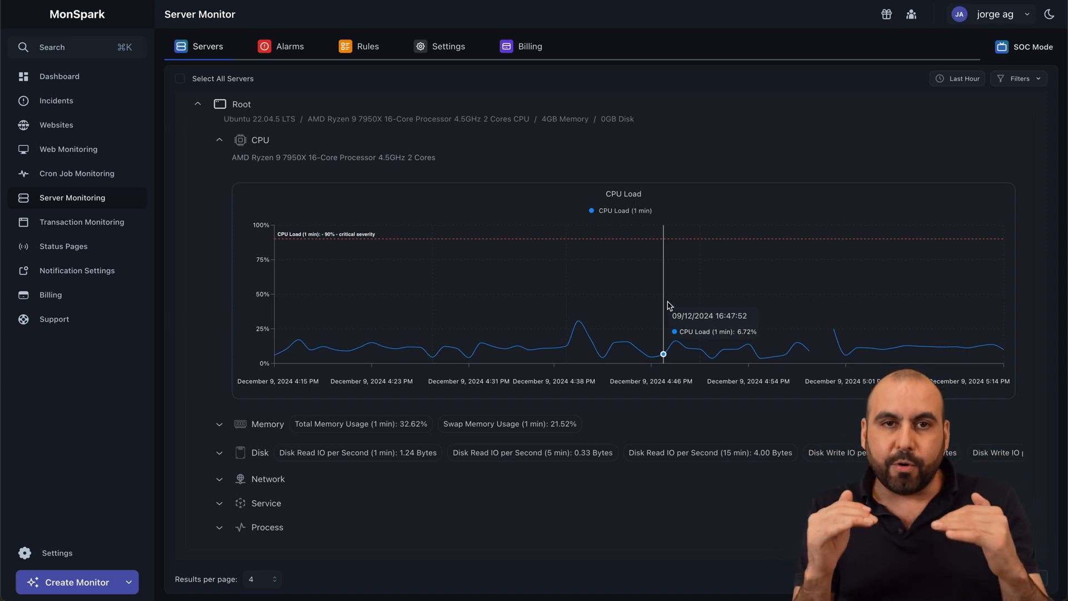
pyautogui.moveTo(669, 304)
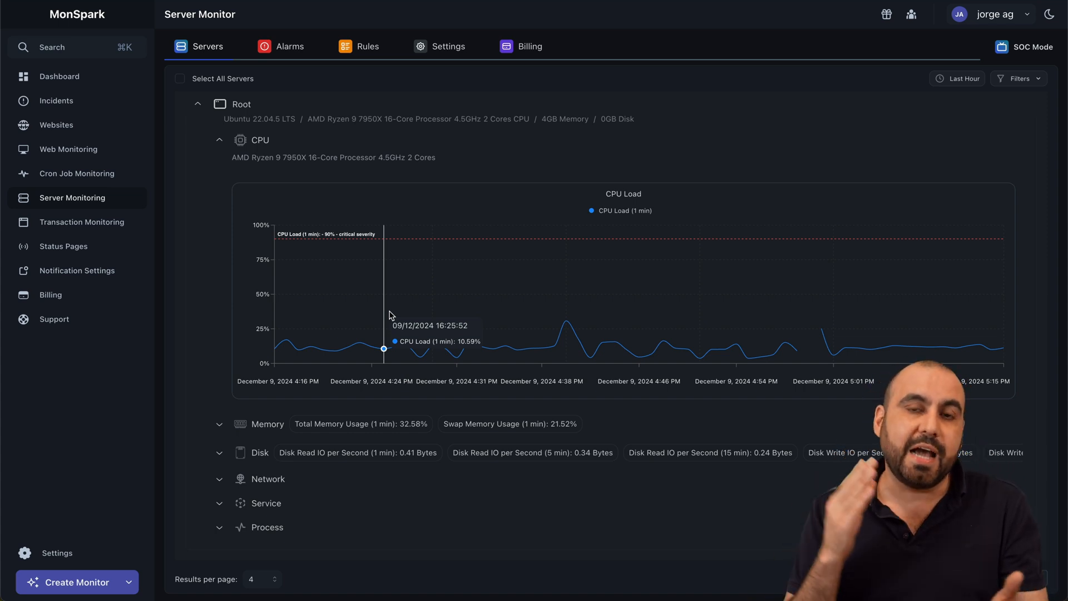
pyautogui.moveTo(372, 337)
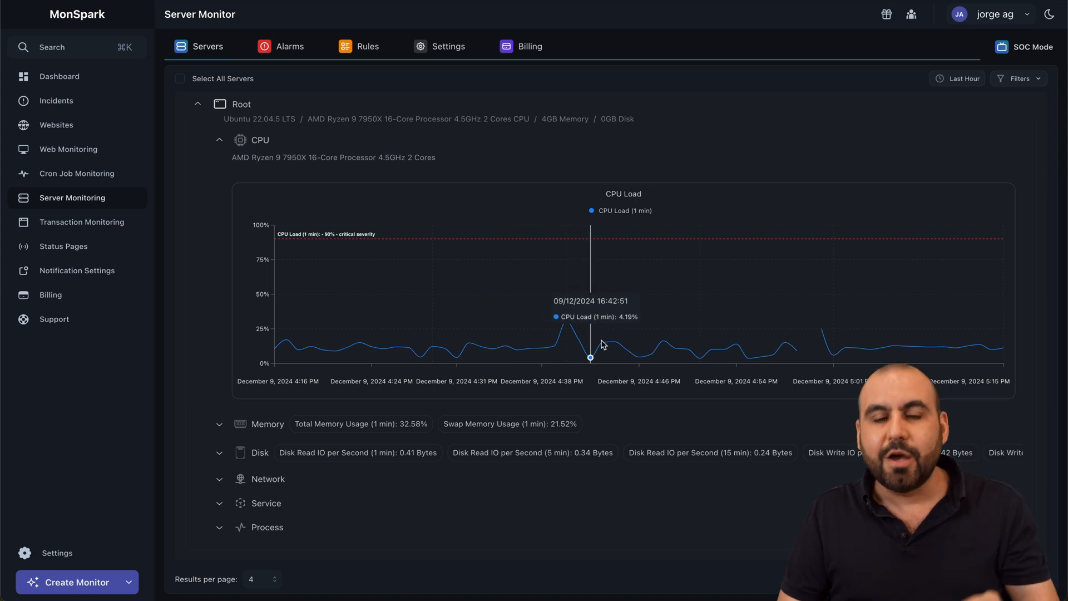
pyautogui.moveTo(612, 343)
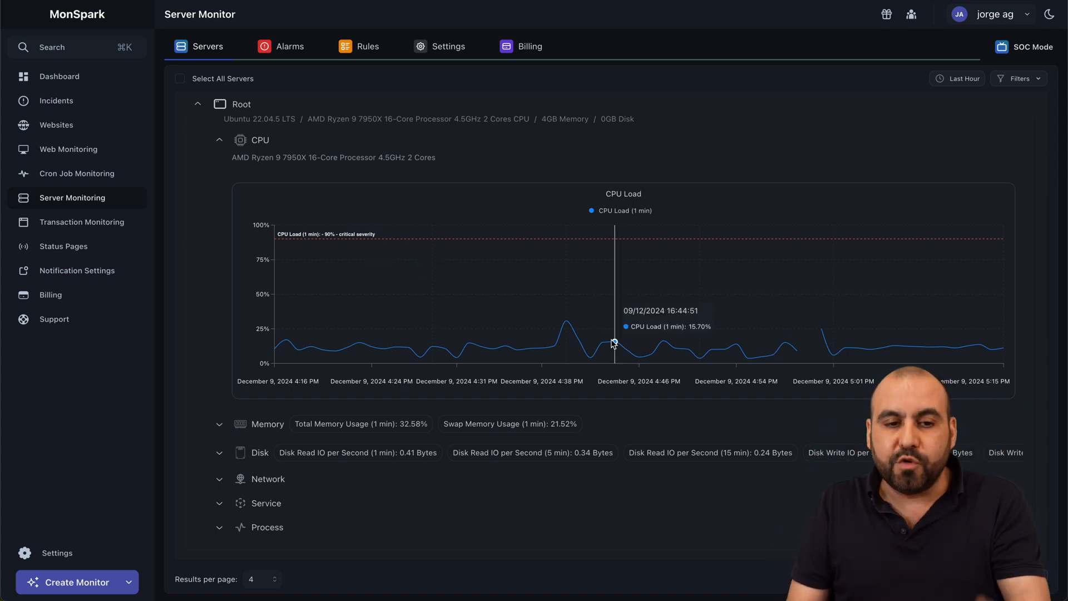
pyautogui.moveTo(274, 424)
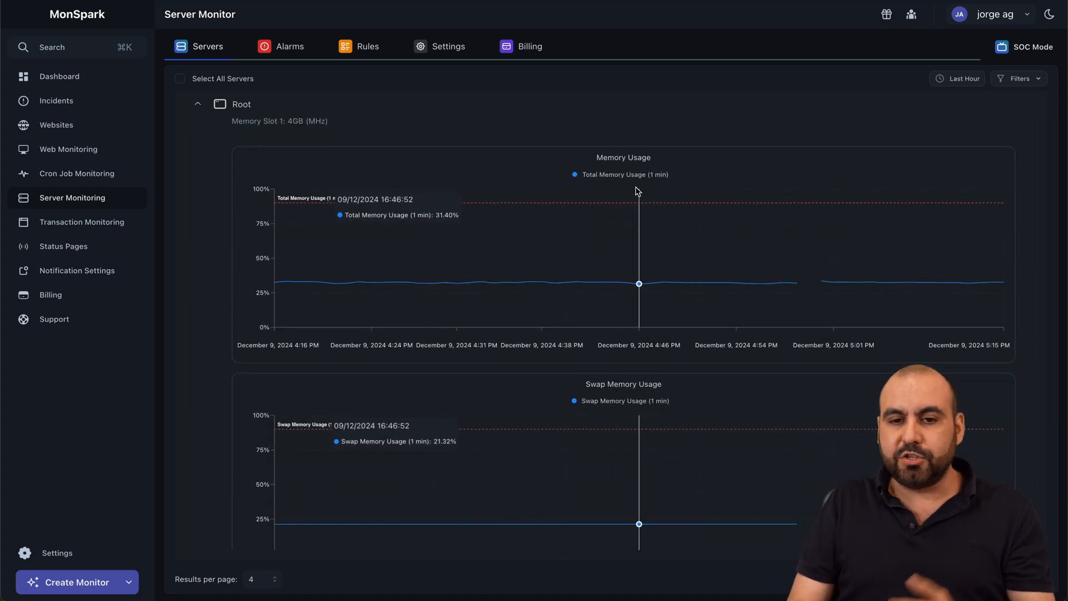
# - Expand the Disk section to show IO operation and disk usage charts, scrolling below them
pyautogui.scroll(-3)
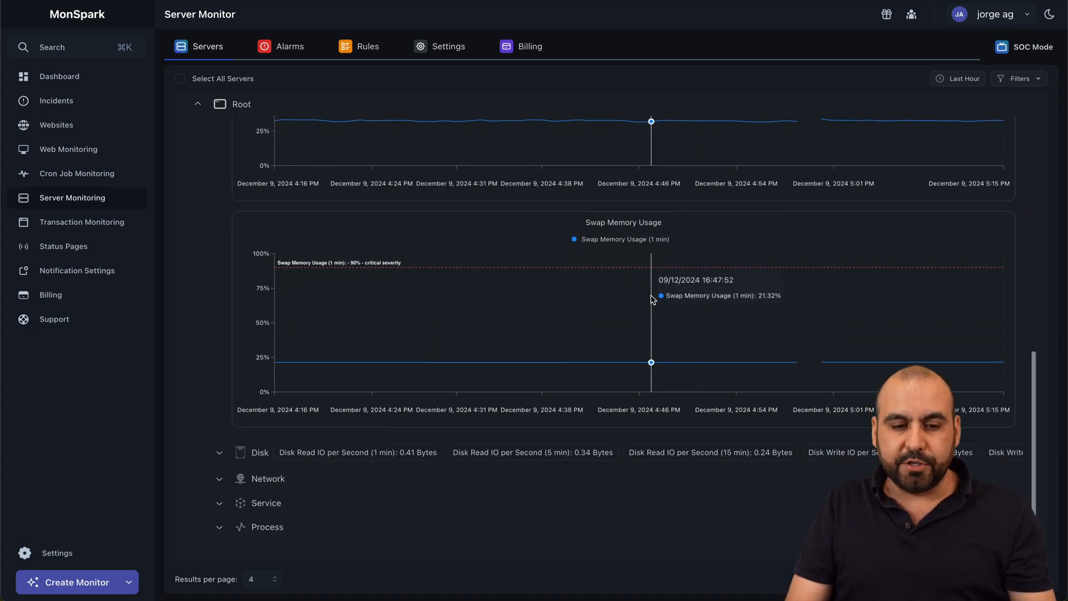
pyautogui.click(219, 451)
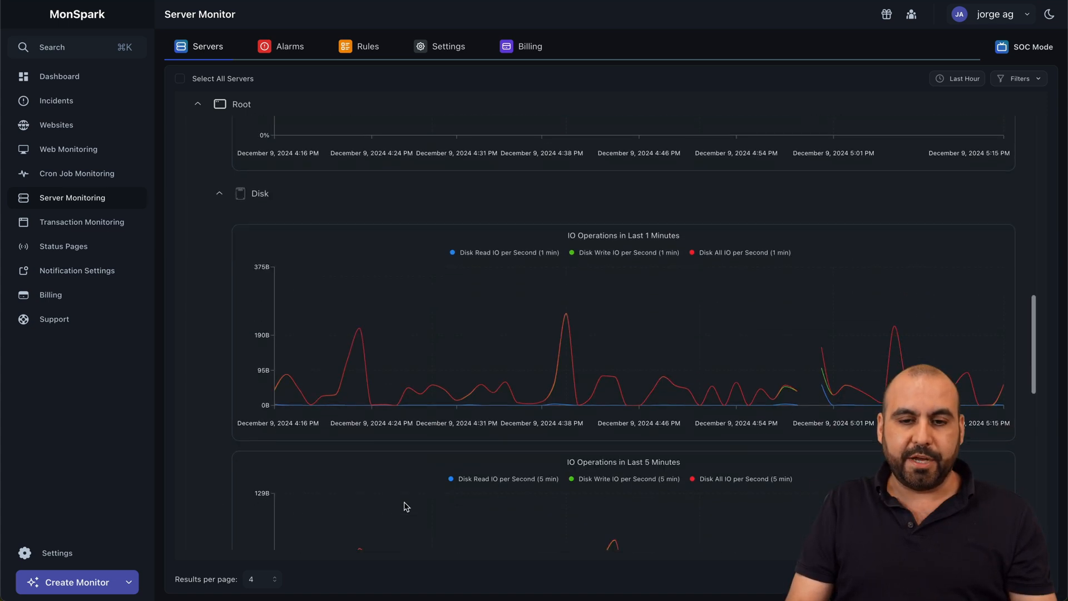
pyautogui.moveTo(651, 276)
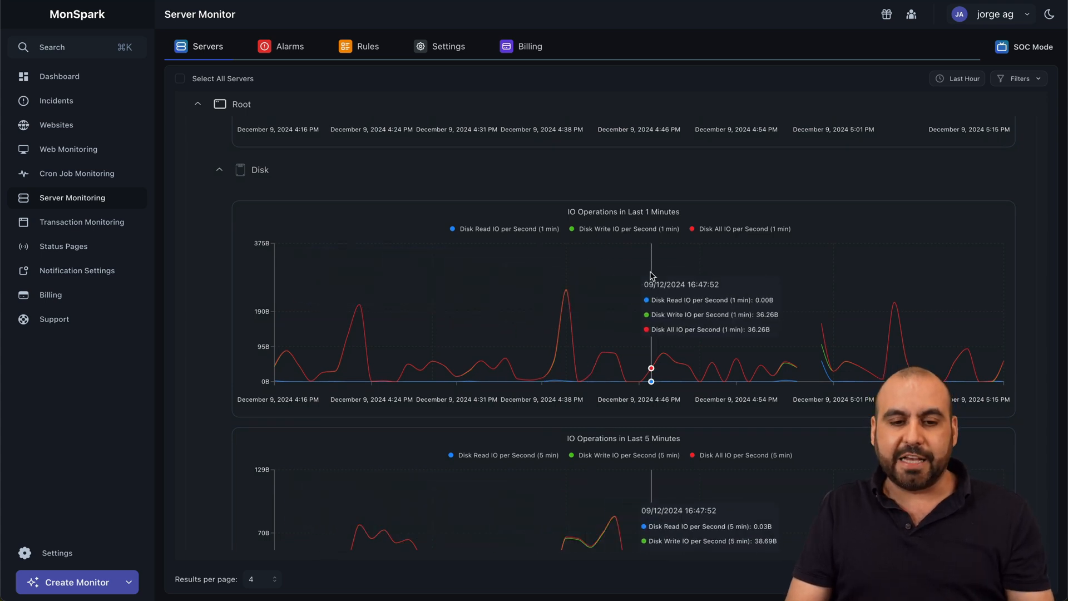
pyautogui.scroll(-3)
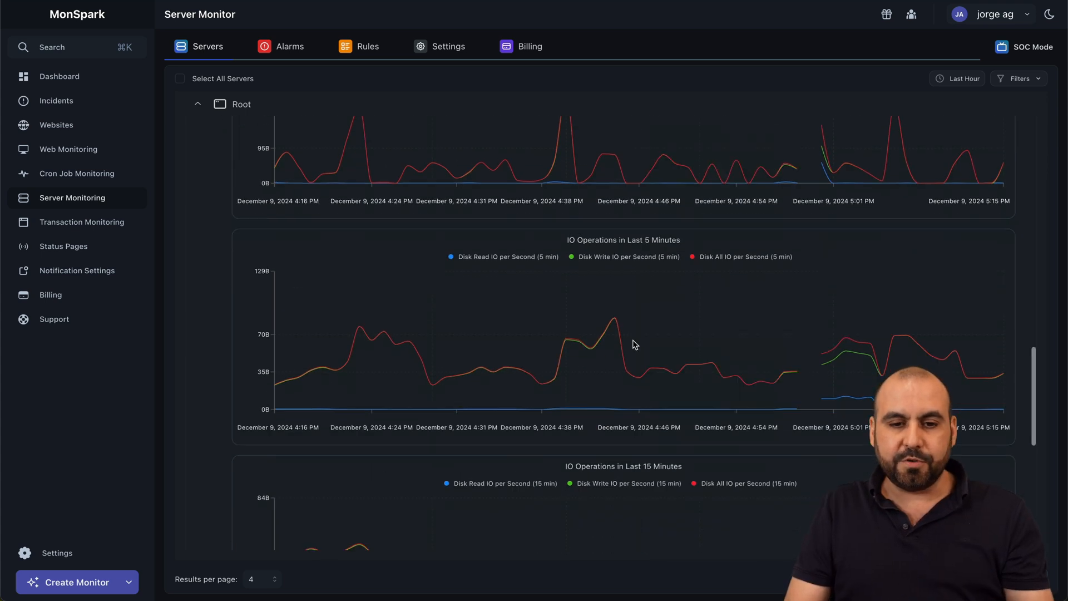
pyautogui.scroll(-3)
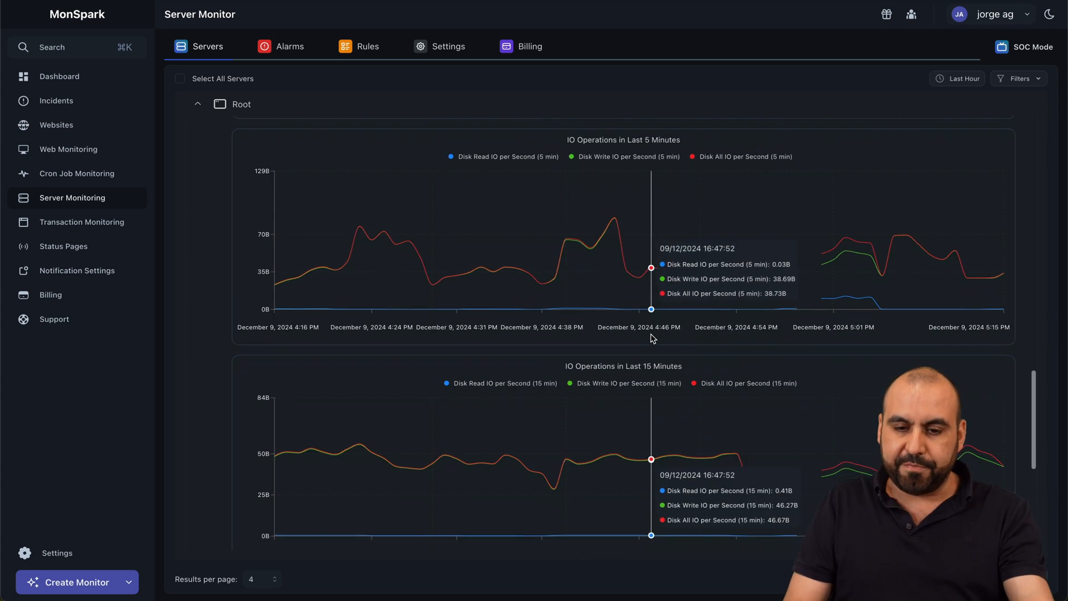
pyautogui.scroll(-3)
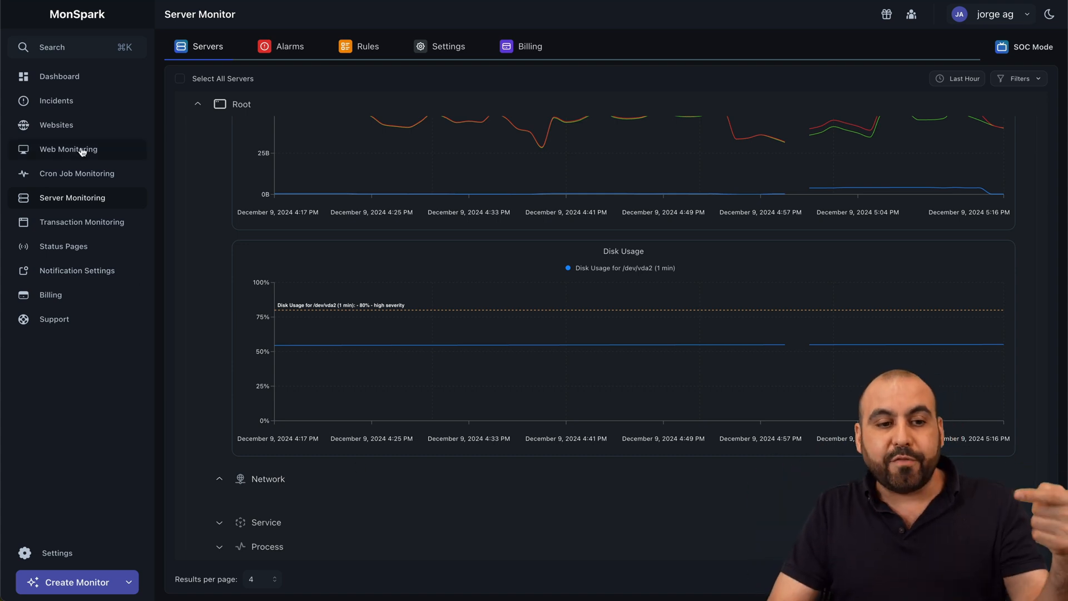
pyautogui.moveTo(359, 365)
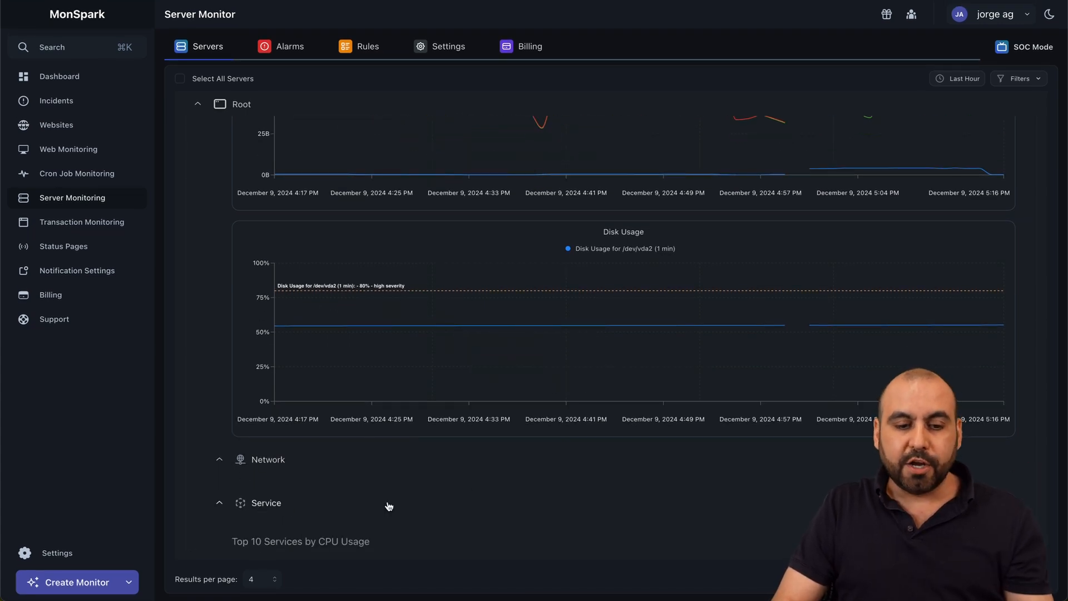
# - Scroll through the Service and Process tables of top CPU and memory consumers
pyautogui.scroll(-3)
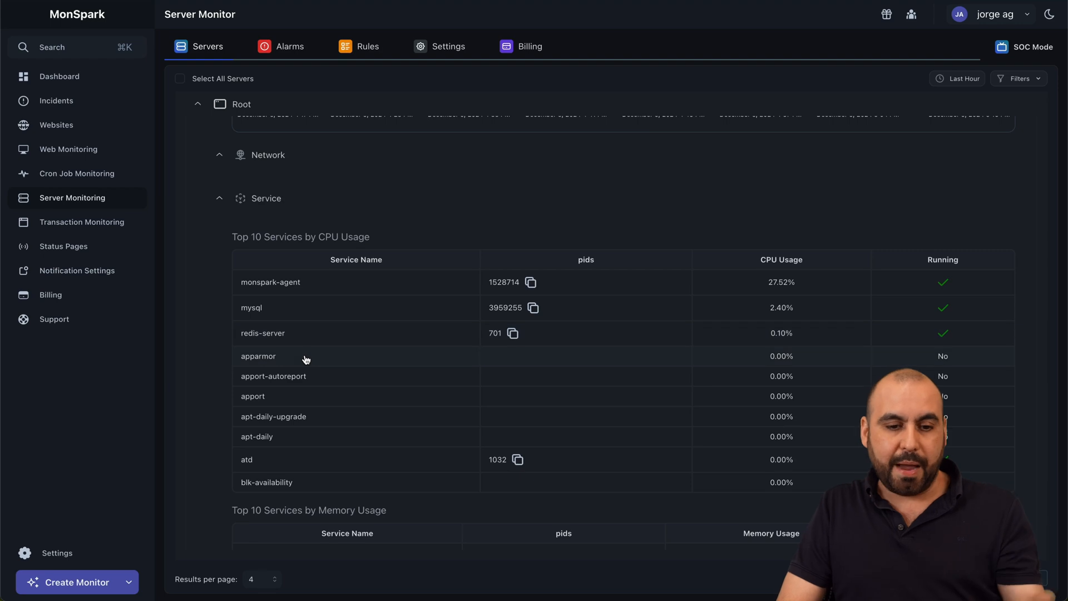
pyautogui.moveTo(796, 253)
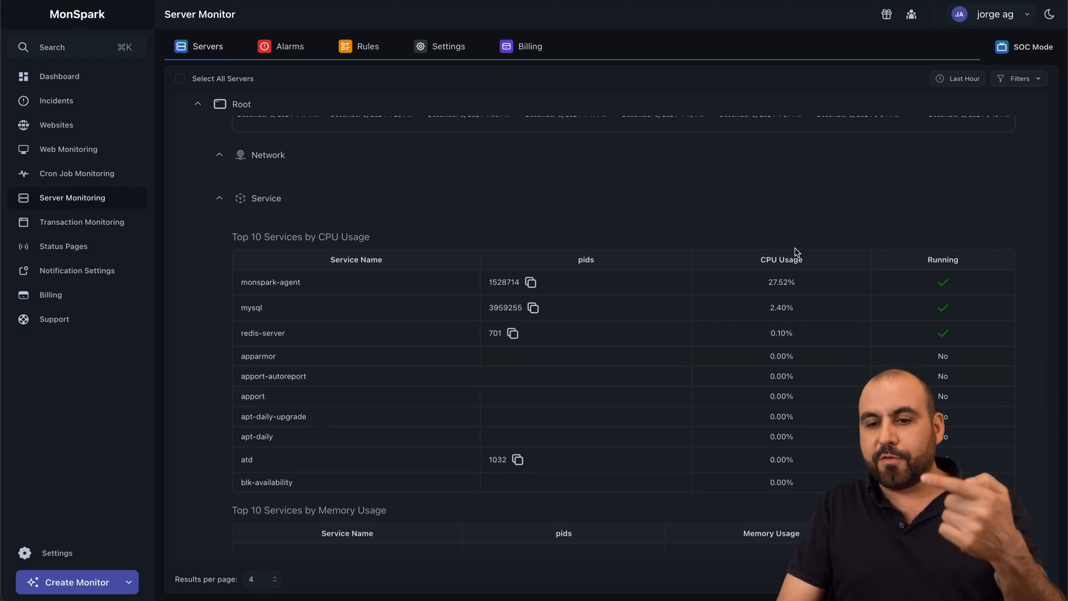
pyautogui.moveTo(940, 333)
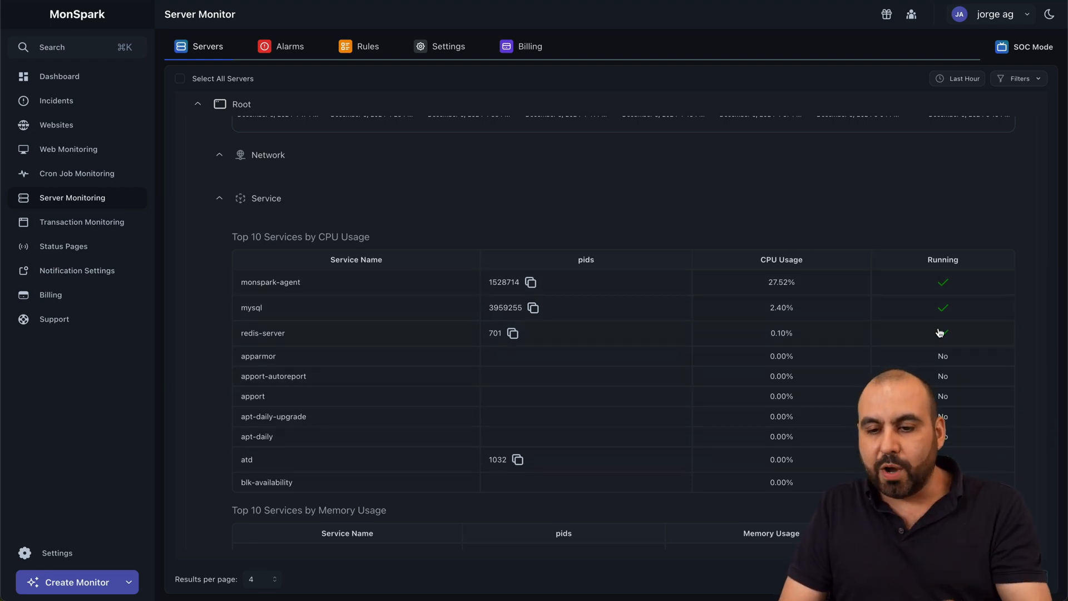
pyautogui.scroll(-3)
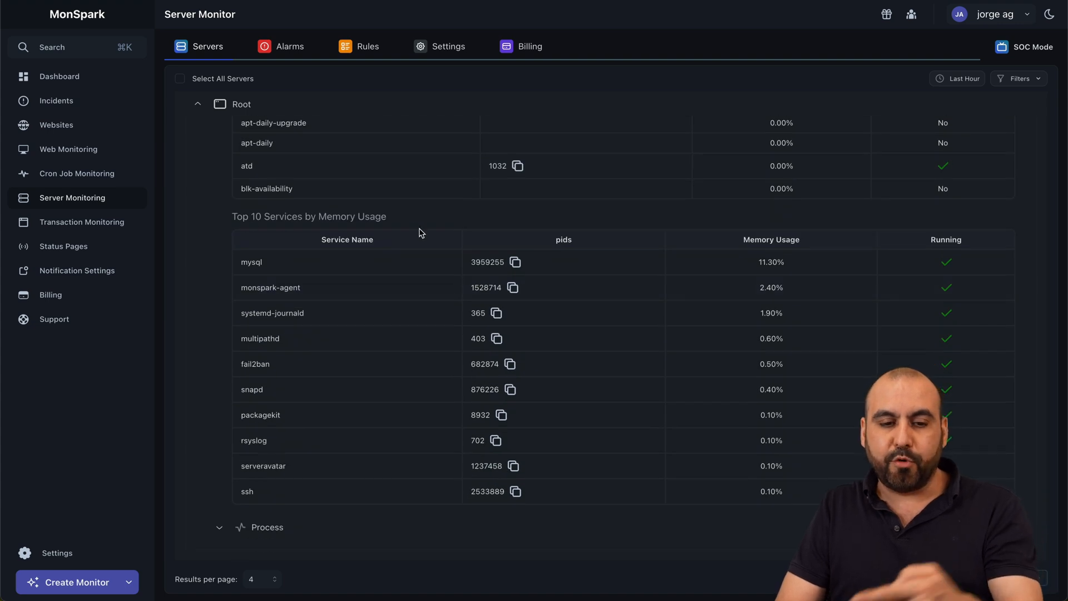
pyautogui.moveTo(329, 288)
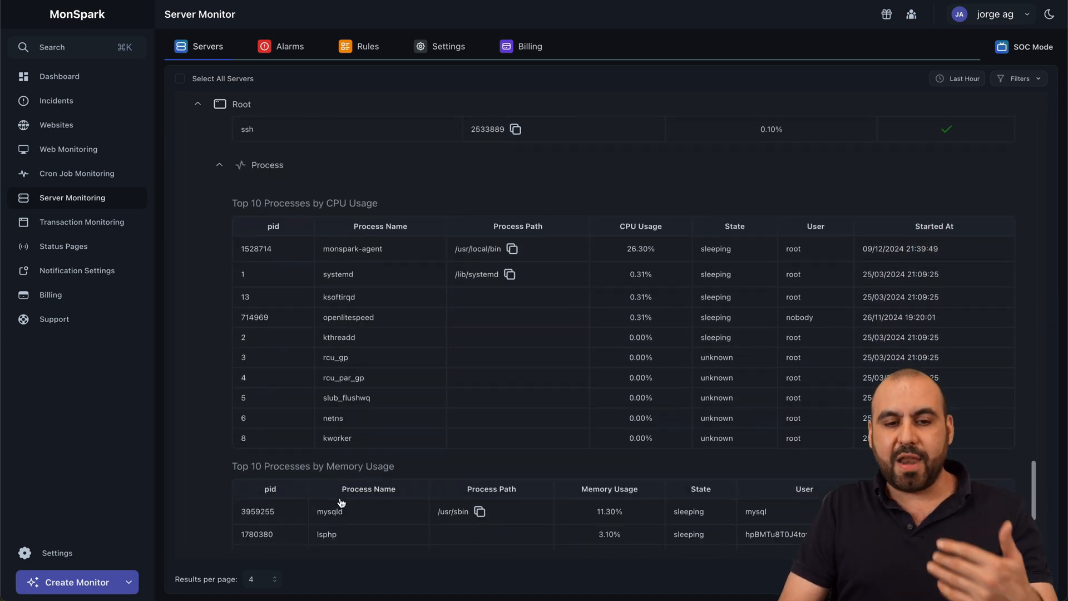
pyautogui.scroll(-3)
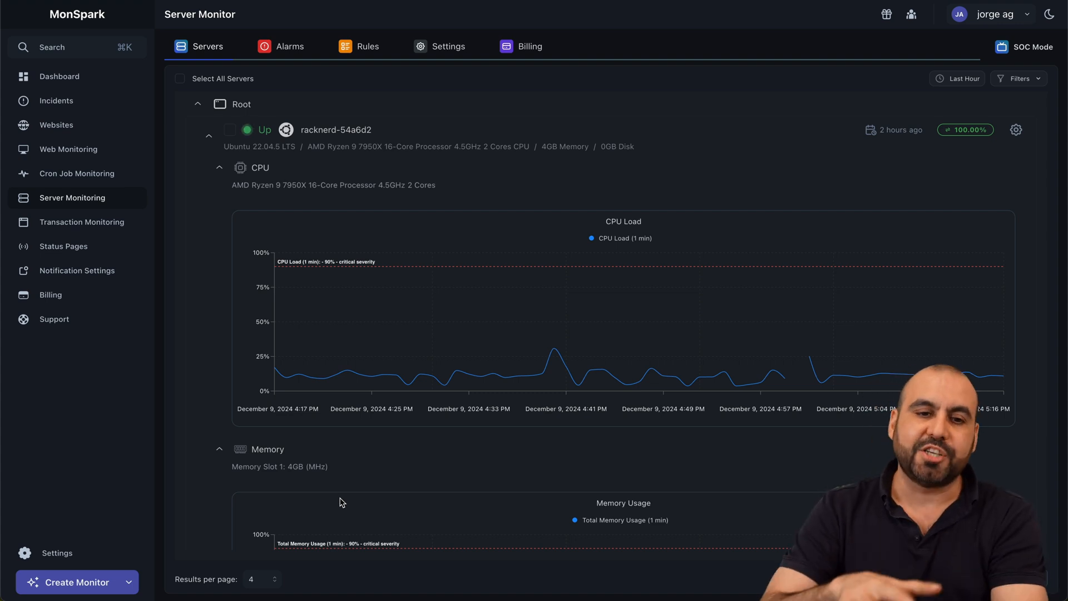
# - Filter the alert rules to Critical severity and expand the CPU Load (1 minute) rule
pyautogui.click(281, 47)
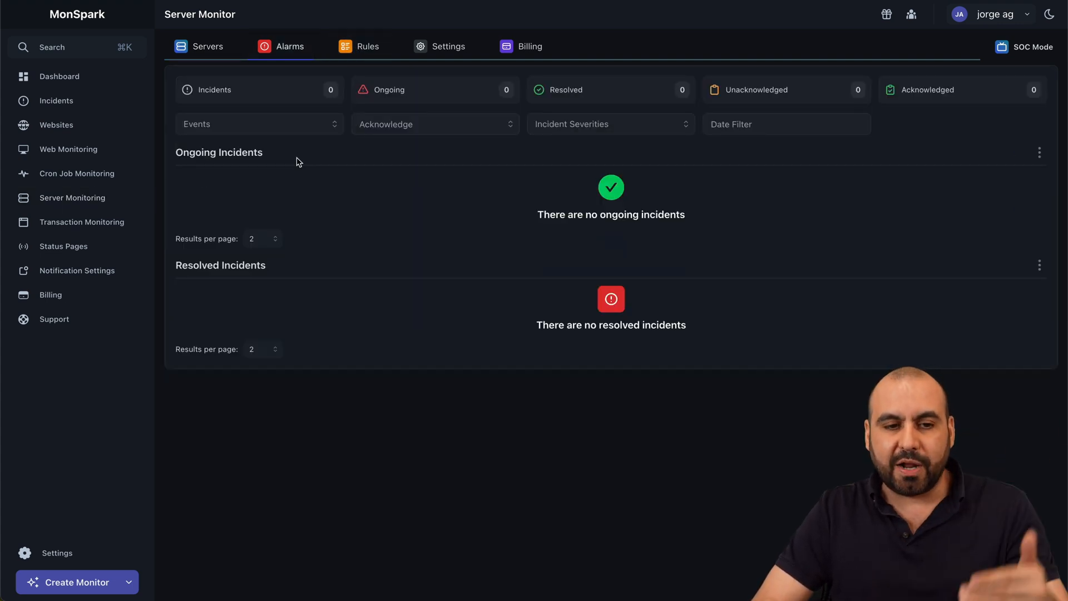
pyautogui.click(360, 47)
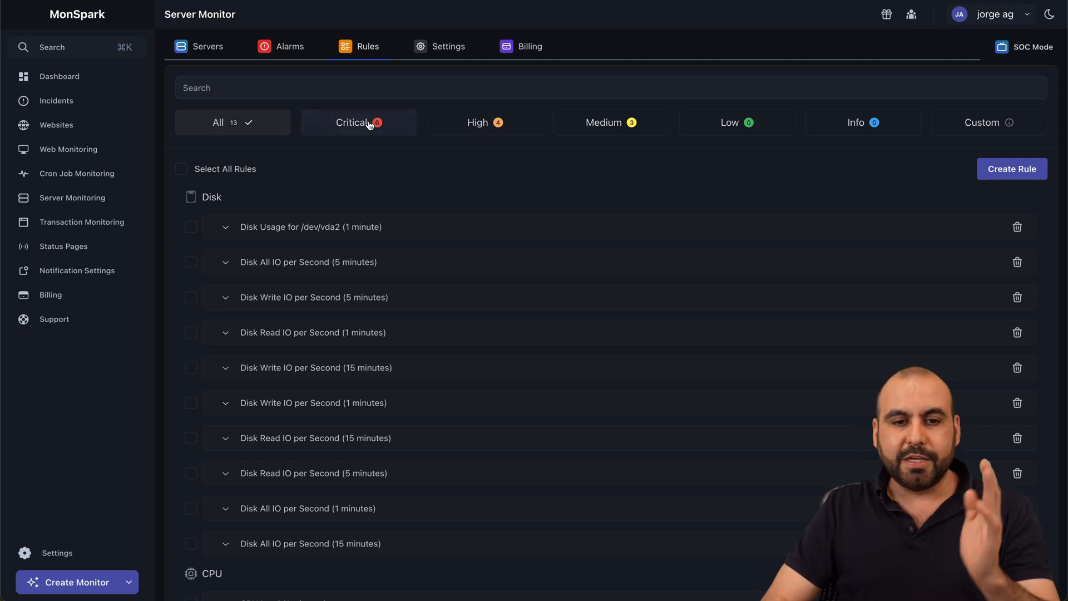
pyautogui.click(358, 122)
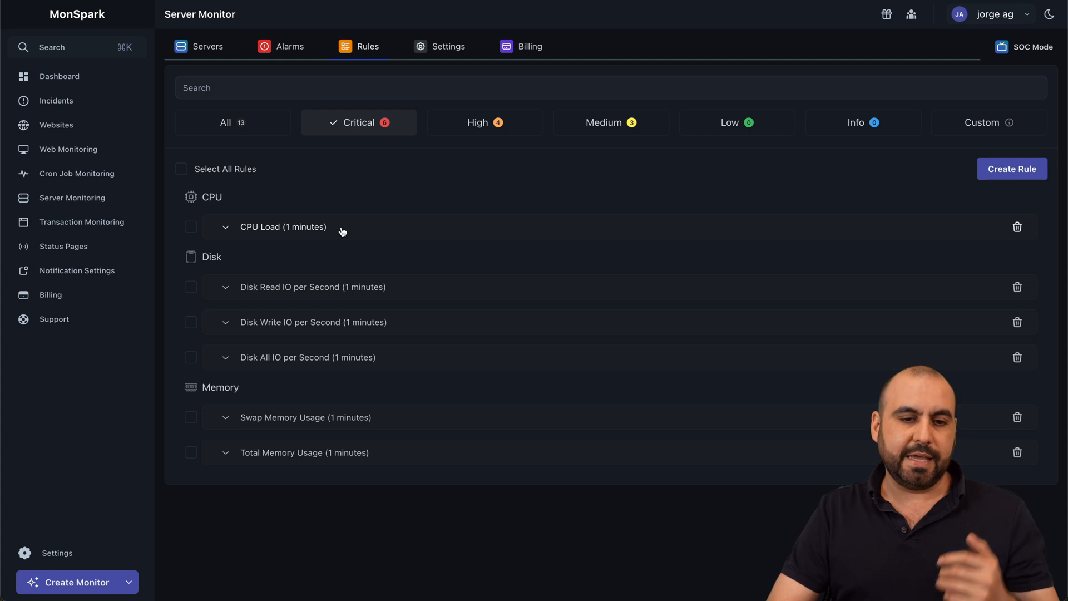
pyautogui.click(283, 226)
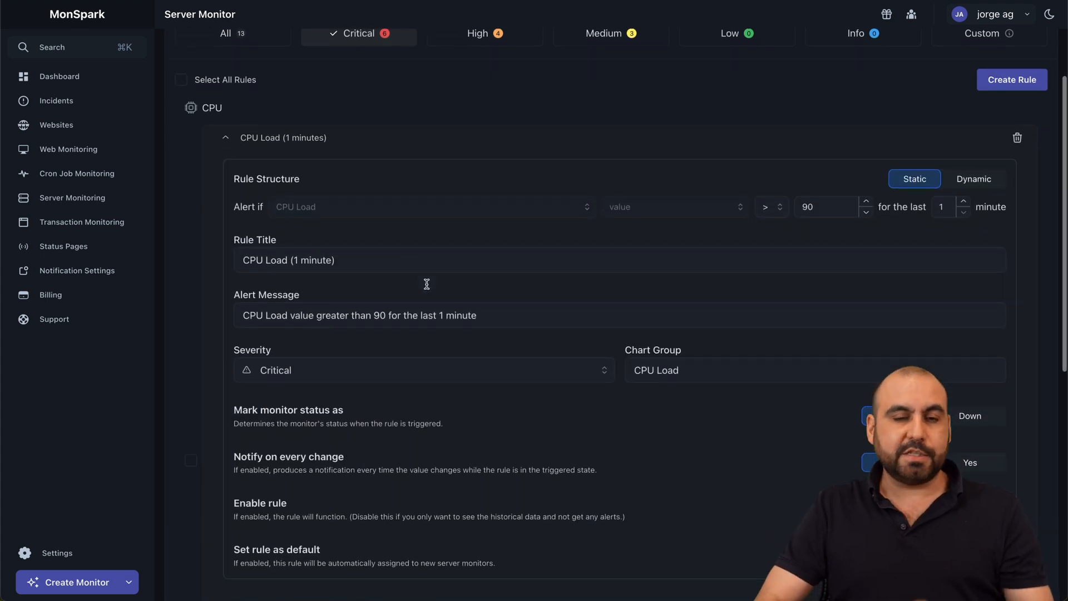
pyautogui.scroll(-3)
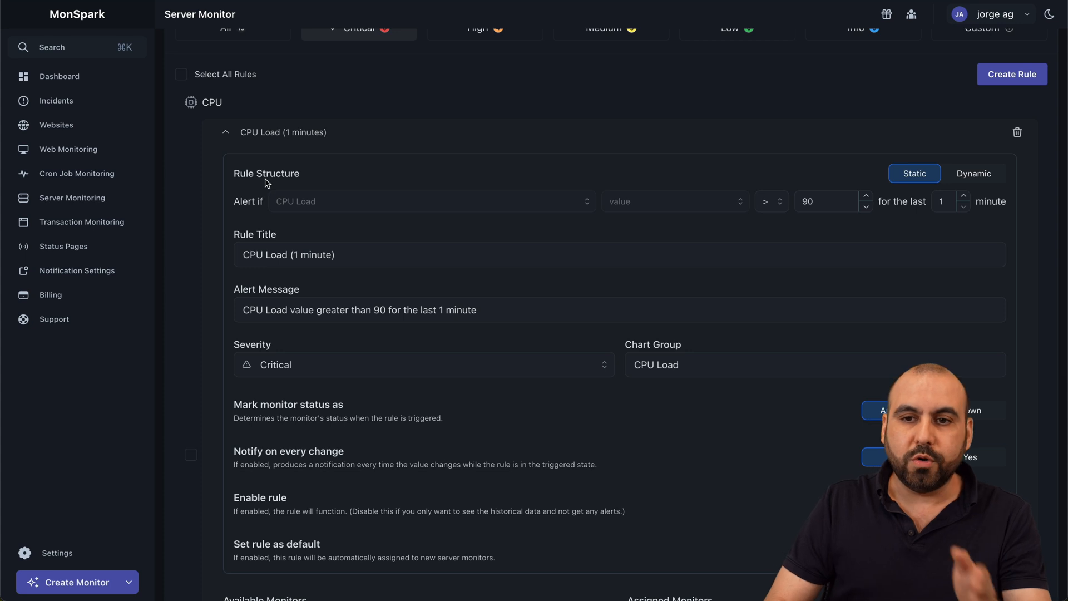
pyautogui.moveTo(475, 202)
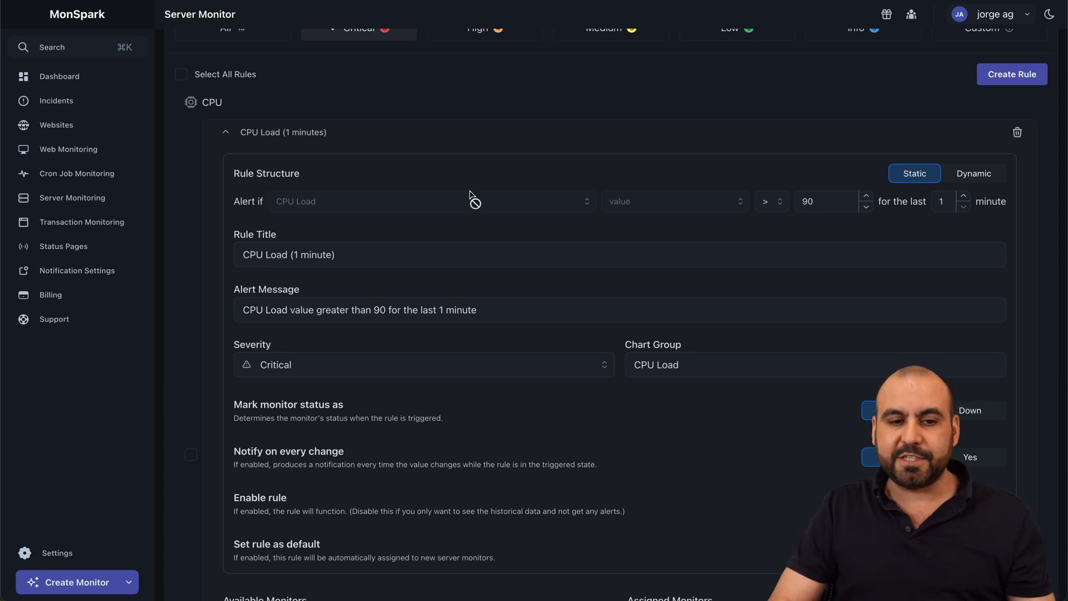
pyautogui.moveTo(686, 206)
pyautogui.write('70')
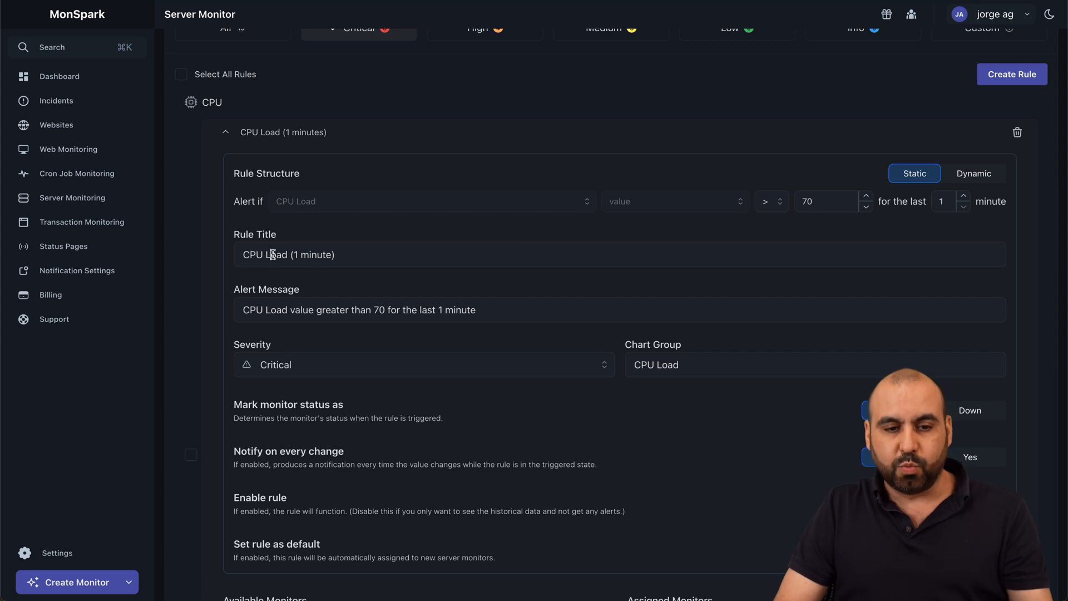
# - Set the CPU Load rule's threshold to 70 and save it with Update Rule
pyautogui.scroll(-3)
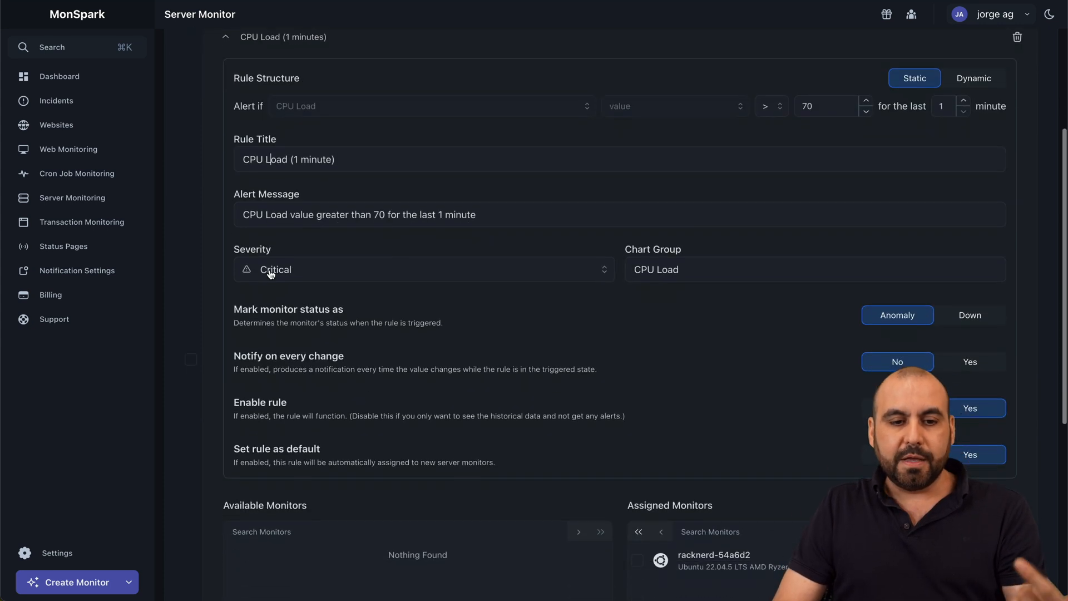
pyautogui.click(423, 269)
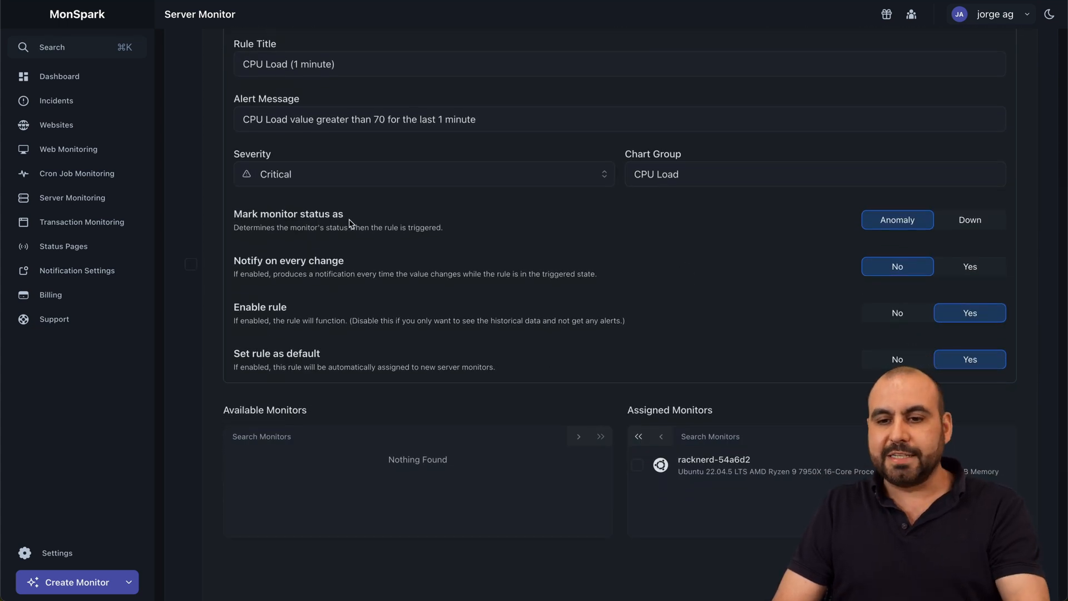
pyautogui.moveTo(532, 276)
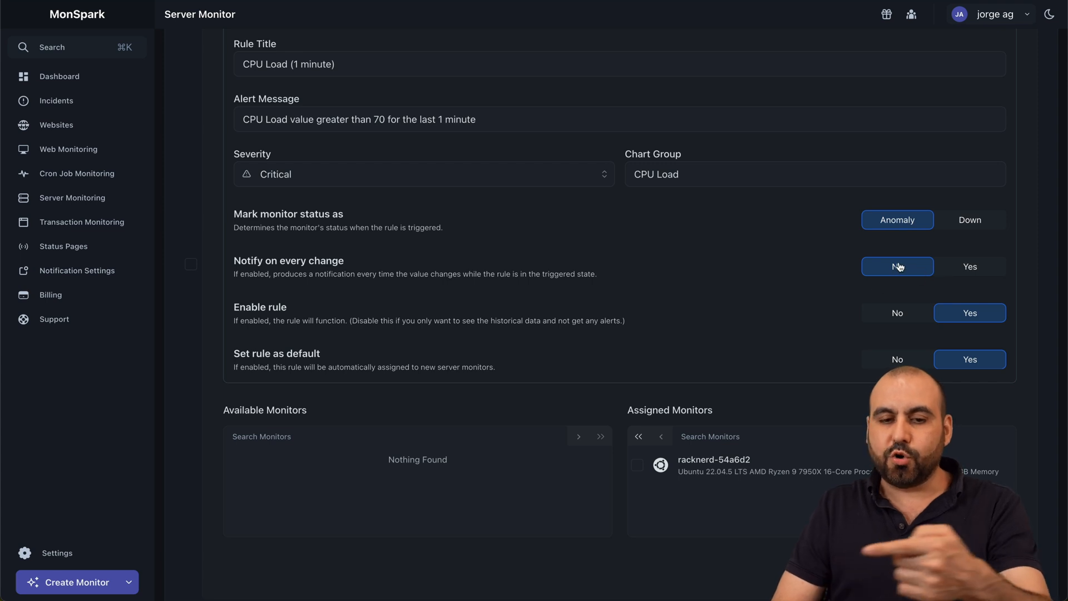
pyautogui.click(897, 266)
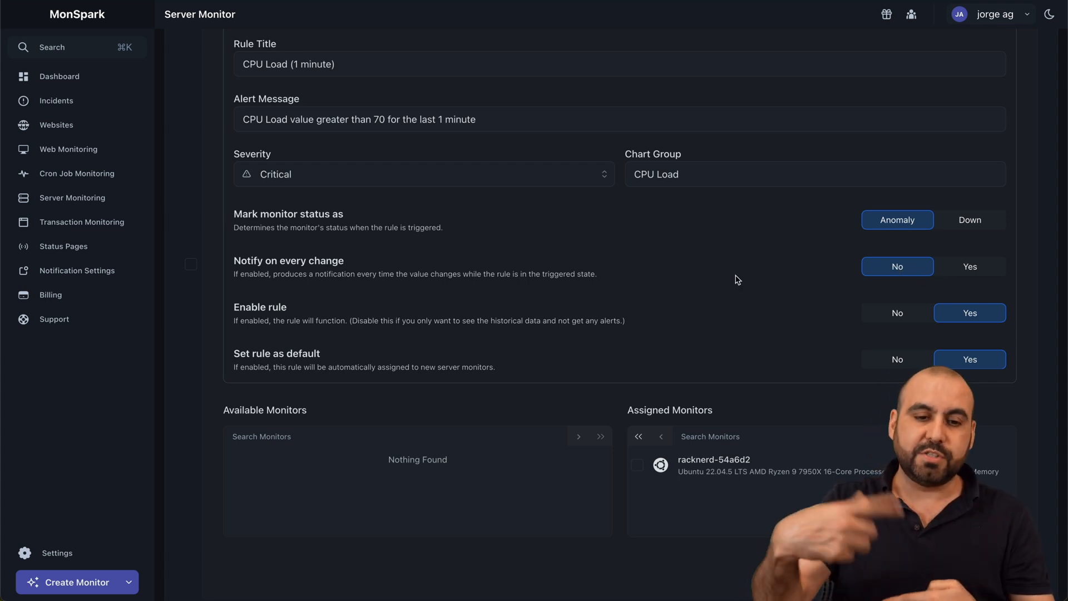
pyautogui.moveTo(315, 304)
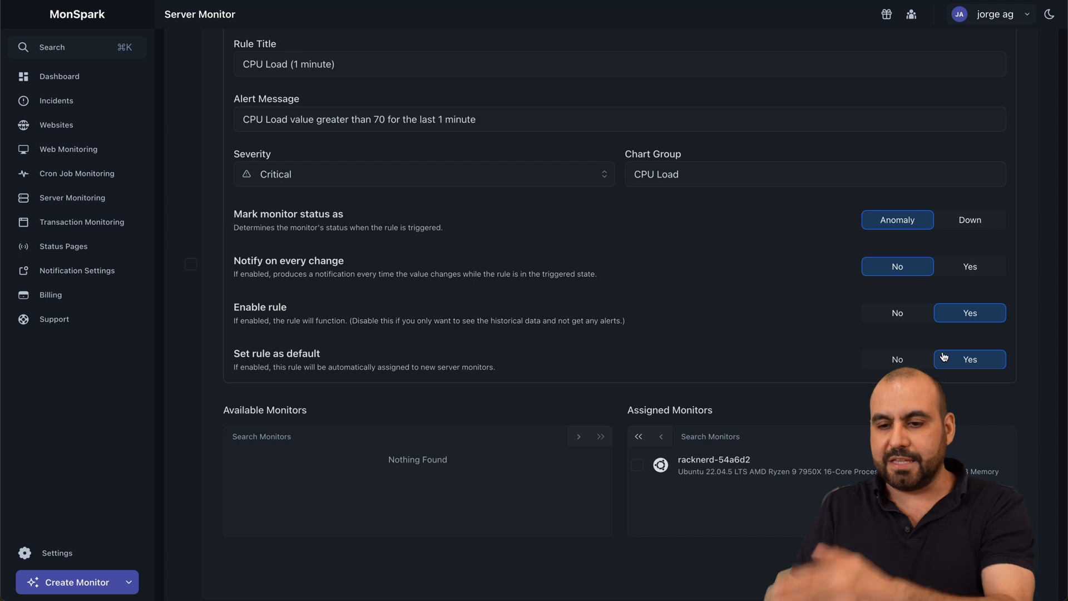
pyautogui.scroll(-3)
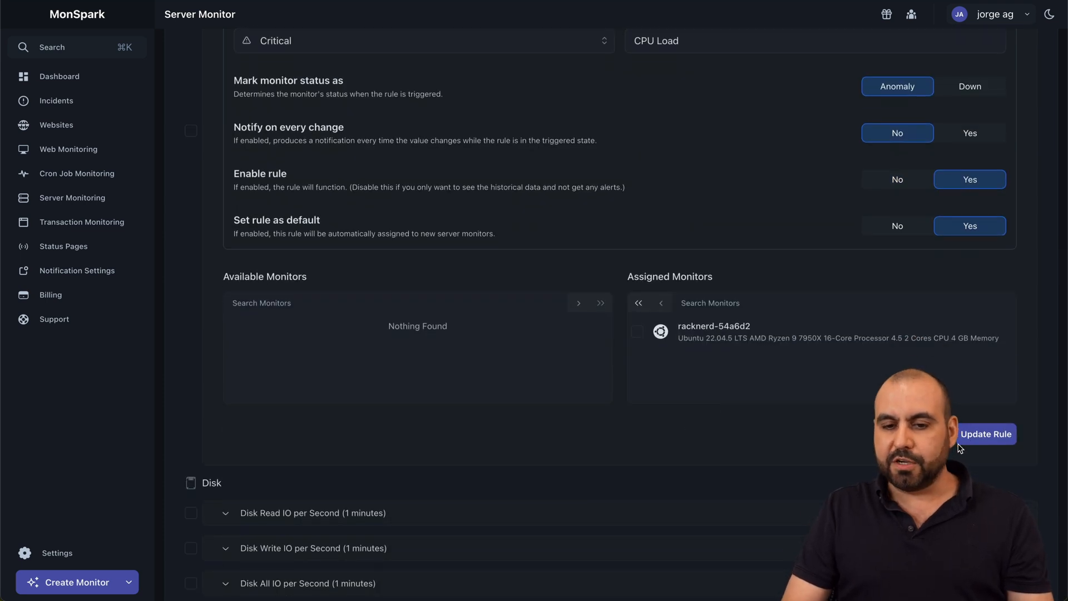
pyautogui.click(986, 434)
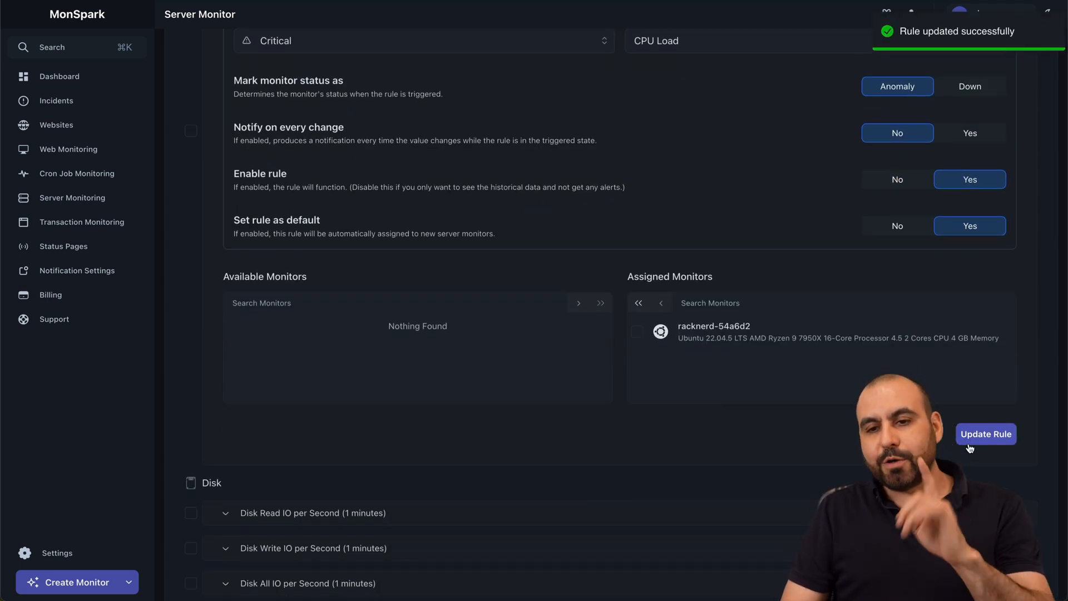
pyautogui.click(984, 434)
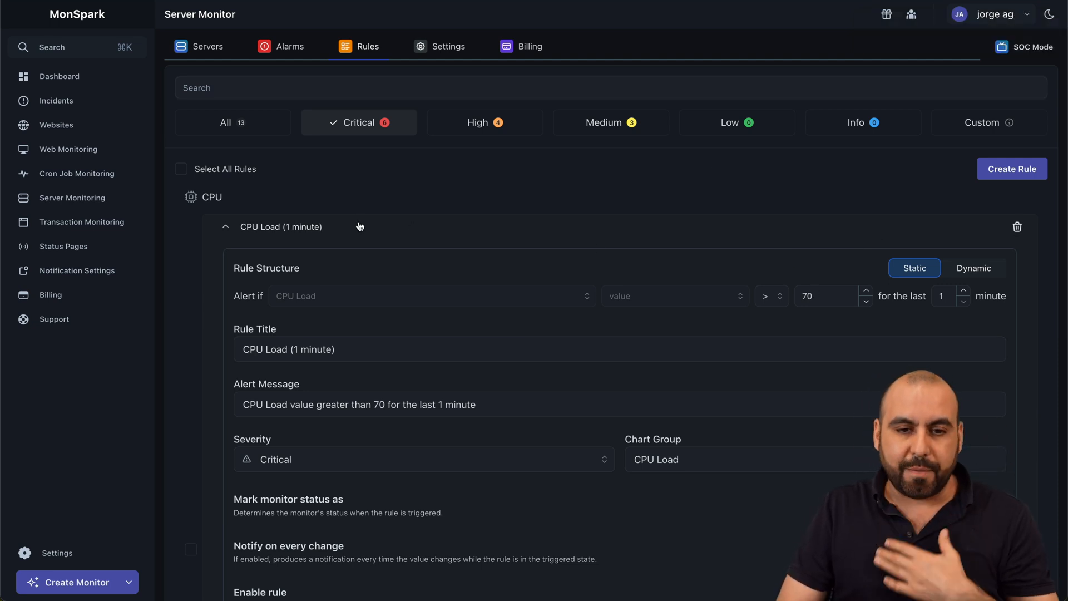
# - Collapse the rule, browse High and Low severity filters, and return to all 13 rules
pyautogui.click(226, 226)
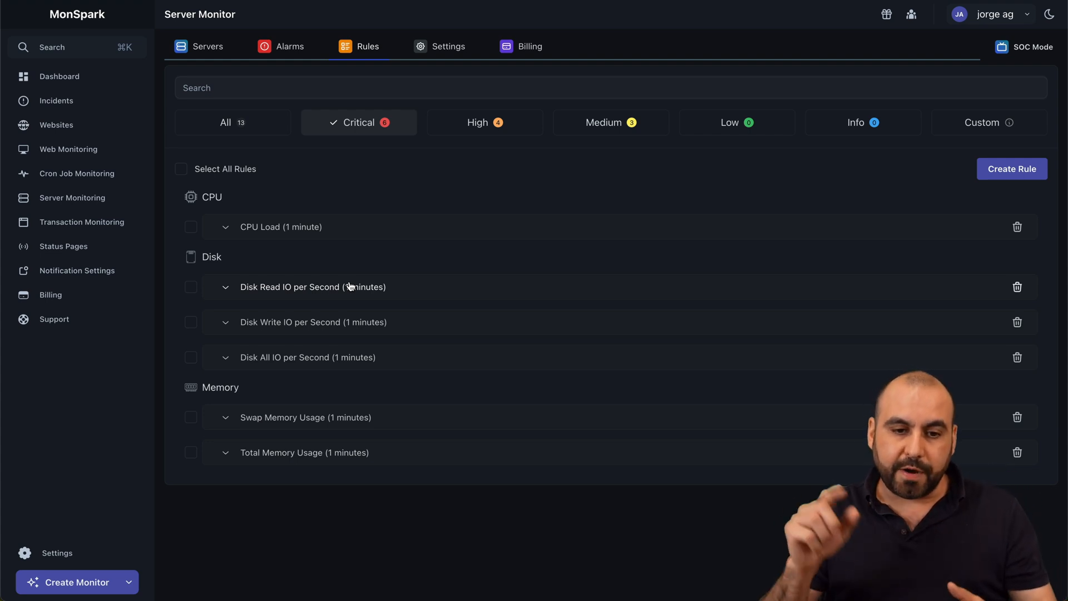
pyautogui.moveTo(296, 312)
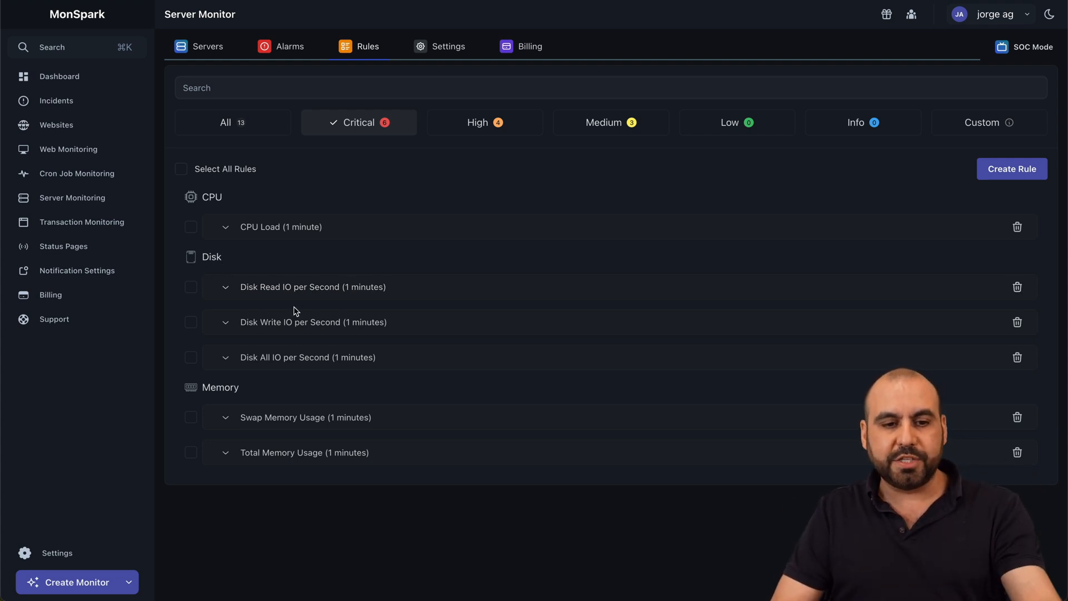
pyautogui.moveTo(286, 453)
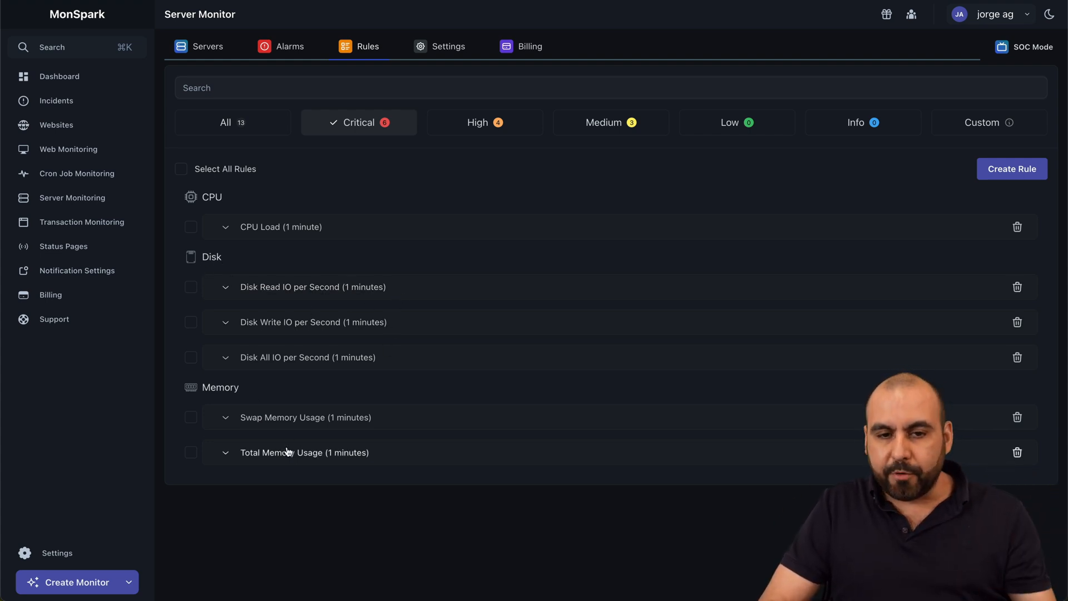
pyautogui.click(484, 122)
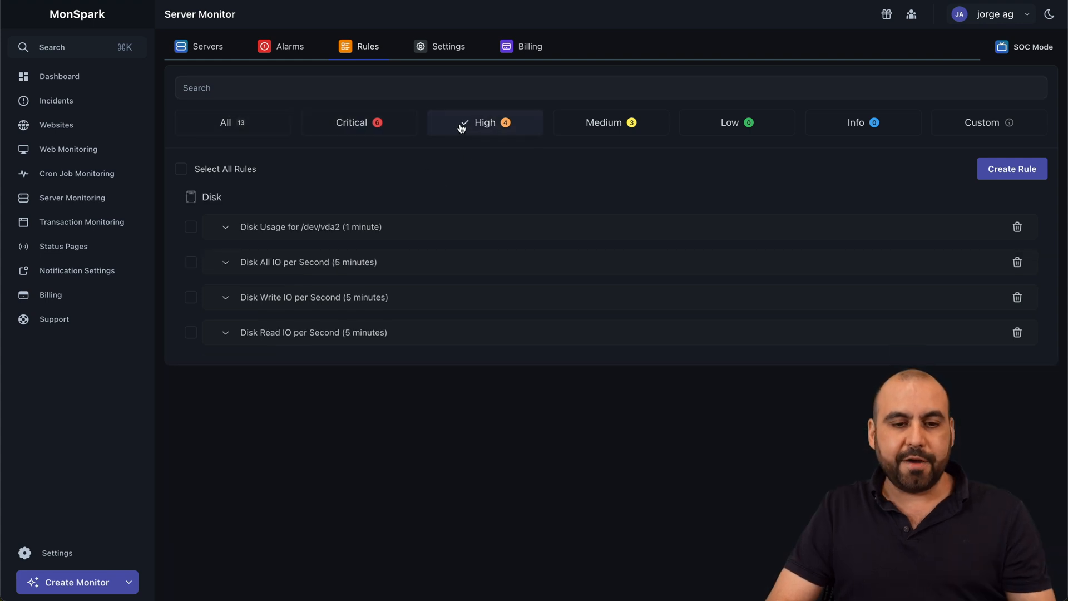
pyautogui.click(225, 123)
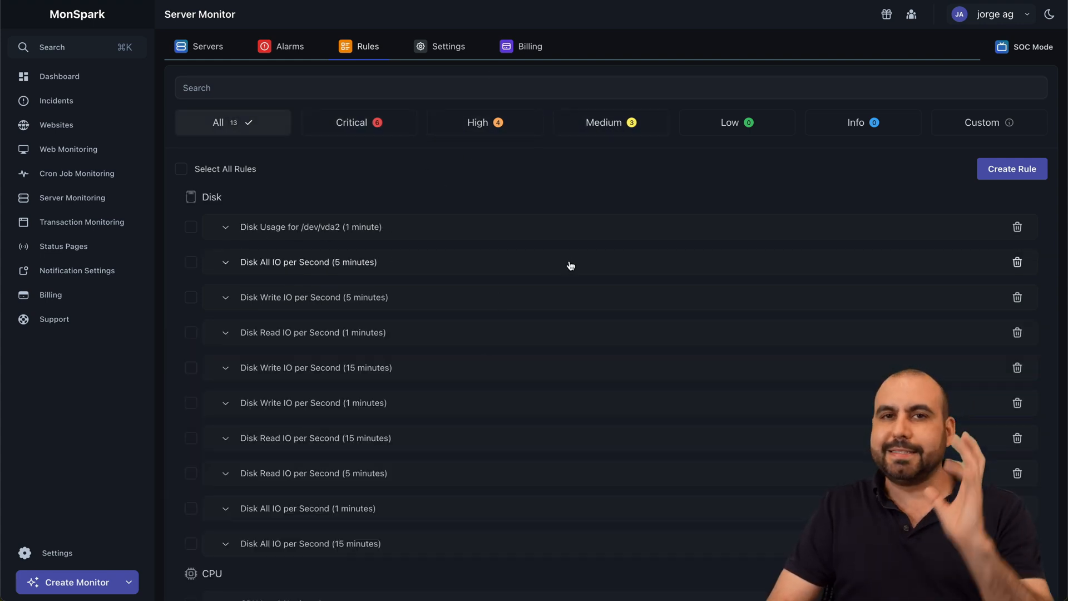
pyautogui.click(736, 123)
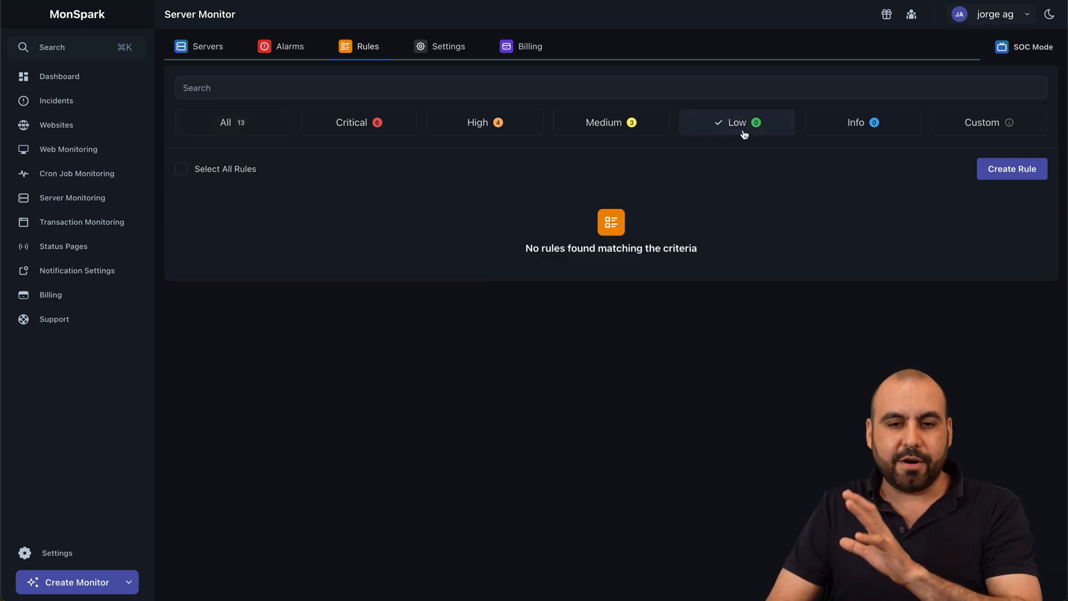
pyautogui.click(231, 123)
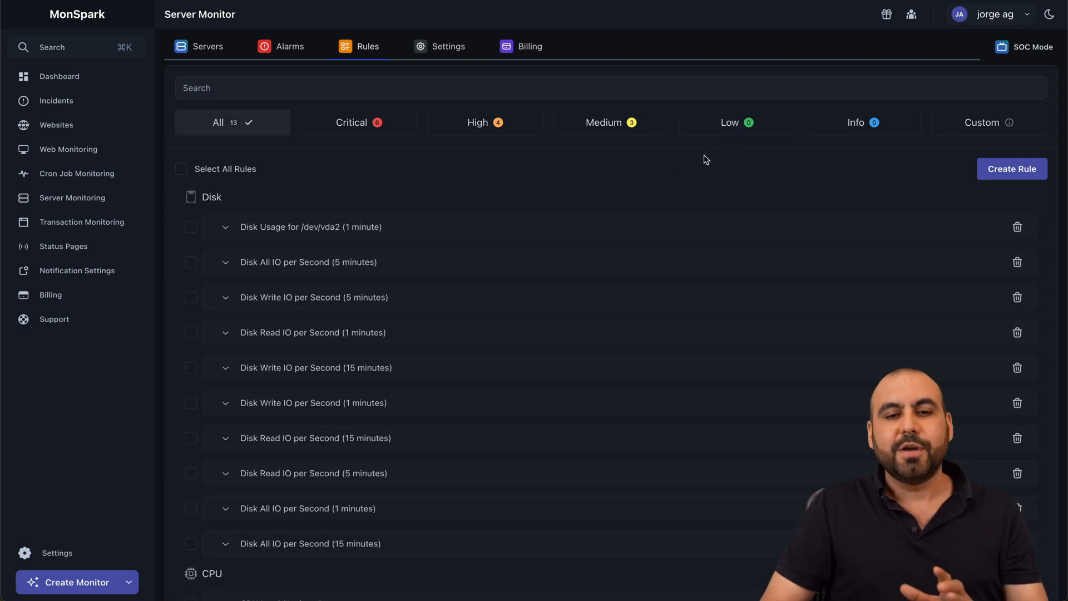
pyautogui.moveTo(993, 278)
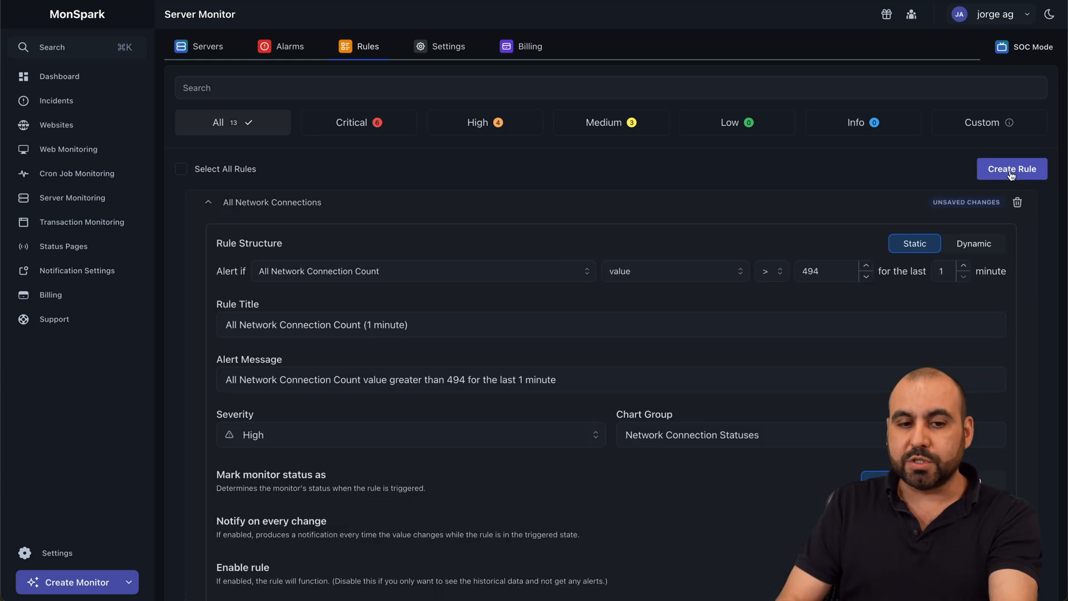
# - In a new rule draft, browse the alert metric list and the comparison operator choices
pyautogui.click(423, 270)
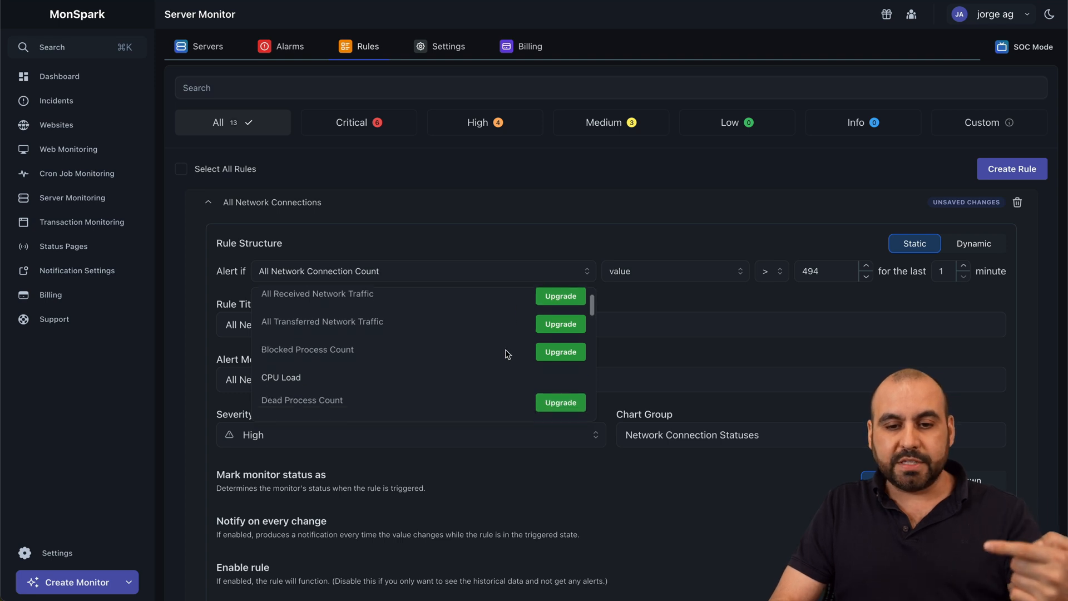
pyautogui.scroll(-3)
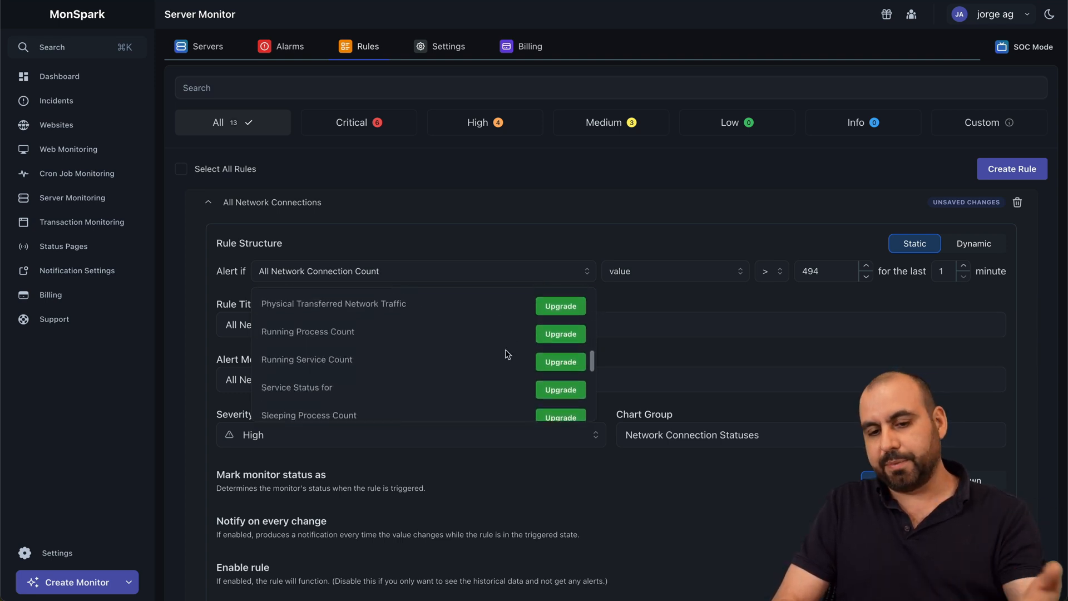
pyautogui.scroll(-3)
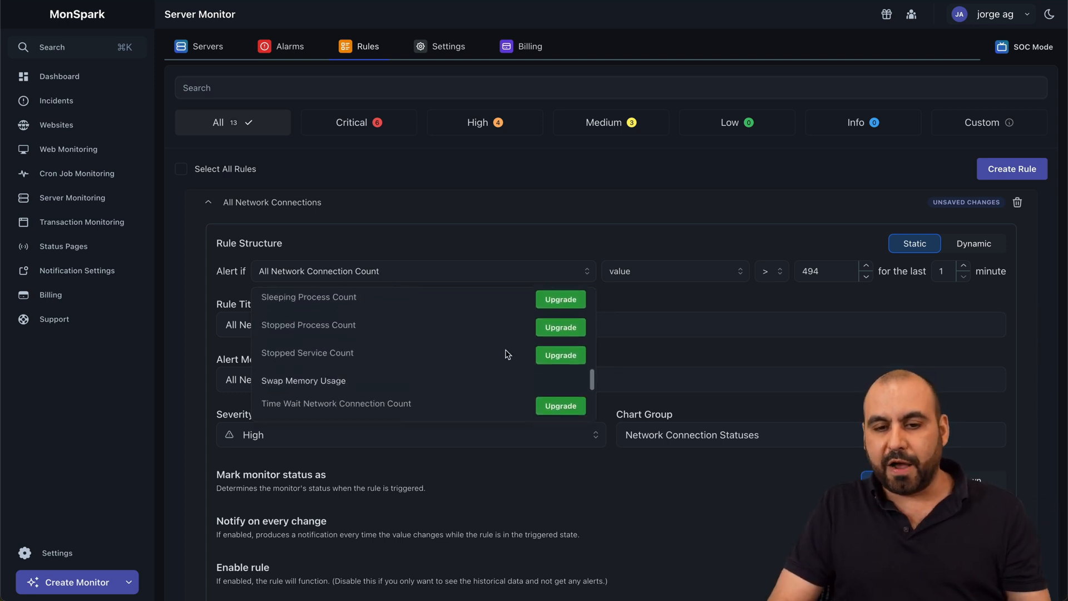
pyautogui.click(770, 272)
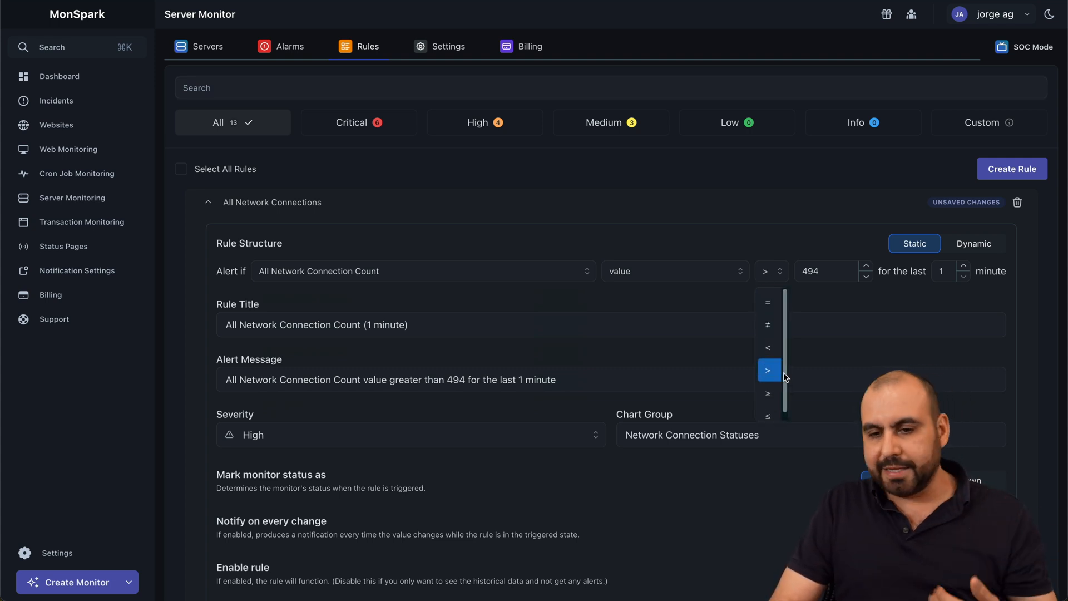
pyautogui.scroll(-3)
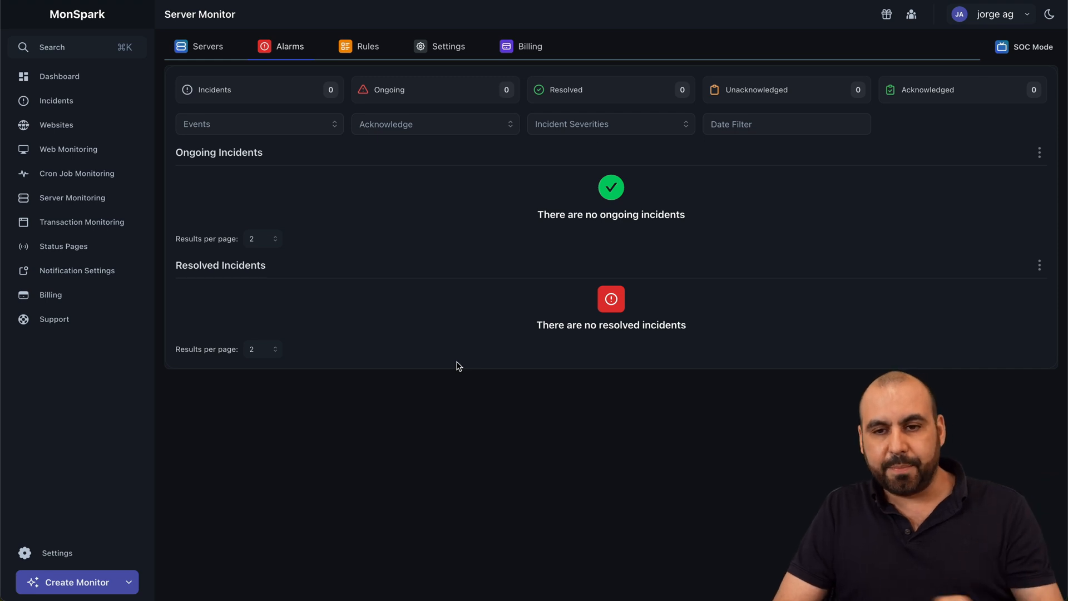
pyautogui.moveTo(311, 286)
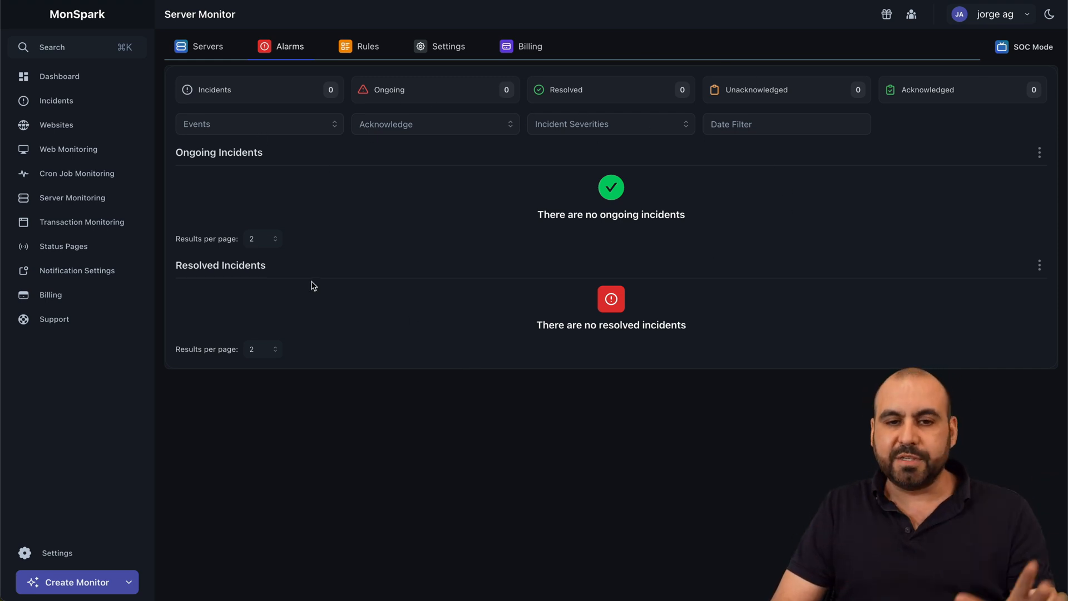
# - Show the server's Agent Installation settings with the Linux curl install command
pyautogui.click(447, 47)
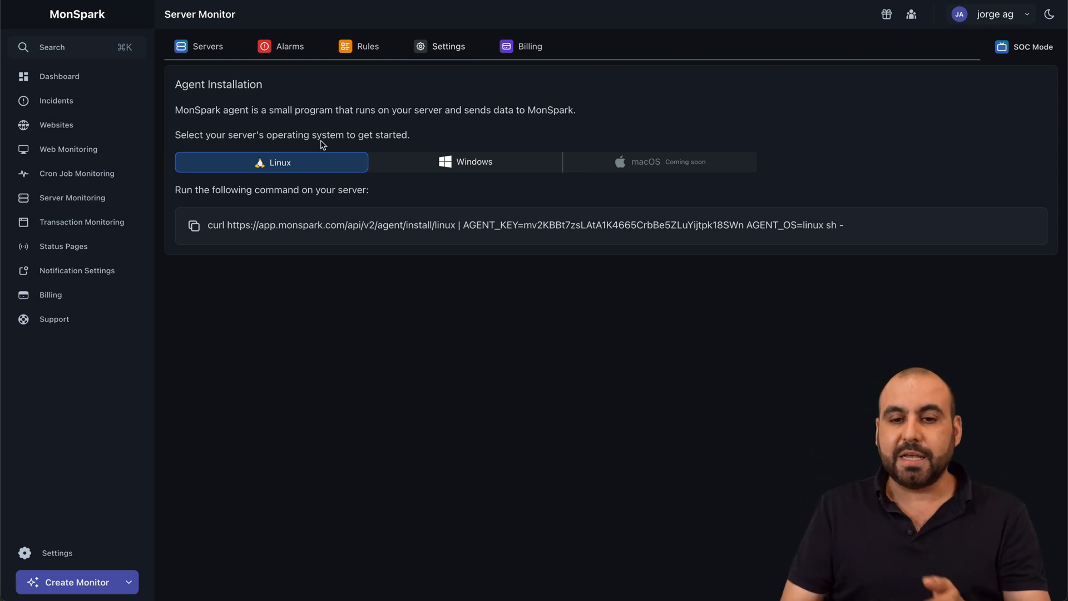
pyautogui.moveTo(681, 174)
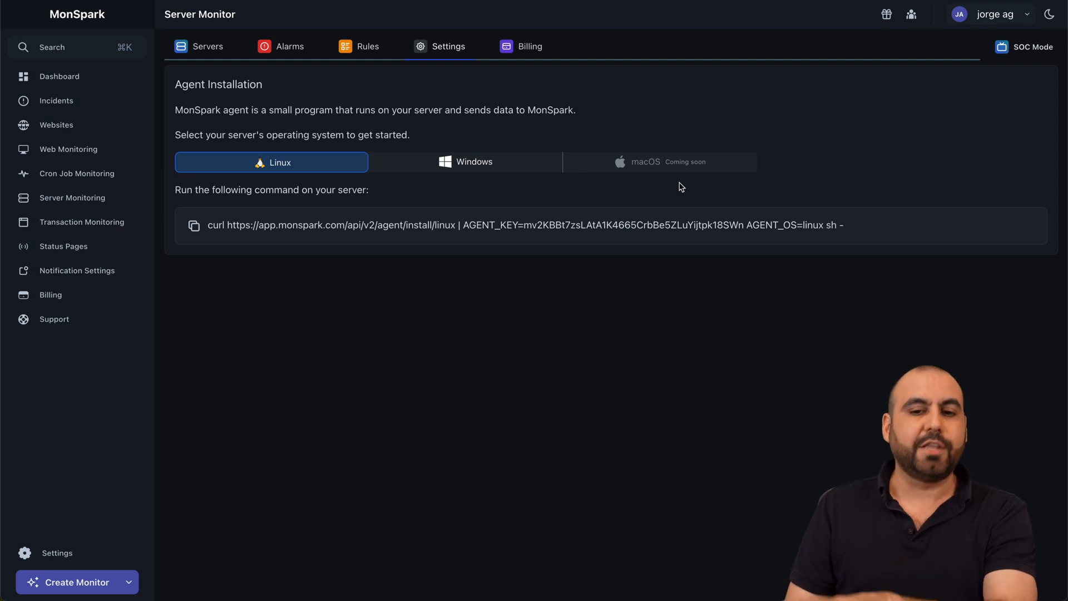
pyautogui.moveTo(611, 203)
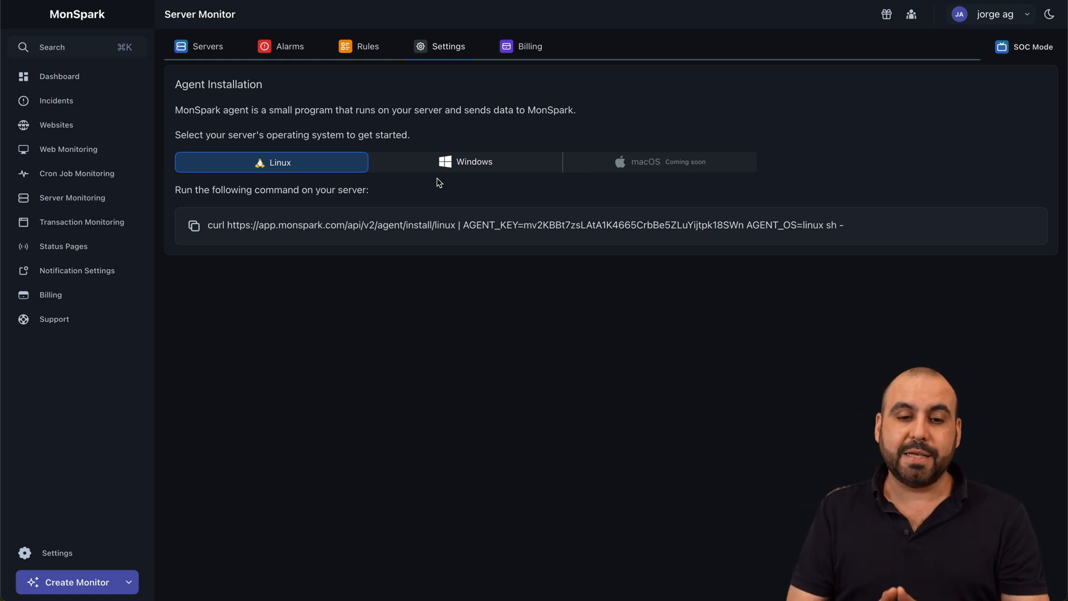
pyautogui.moveTo(726, 256)
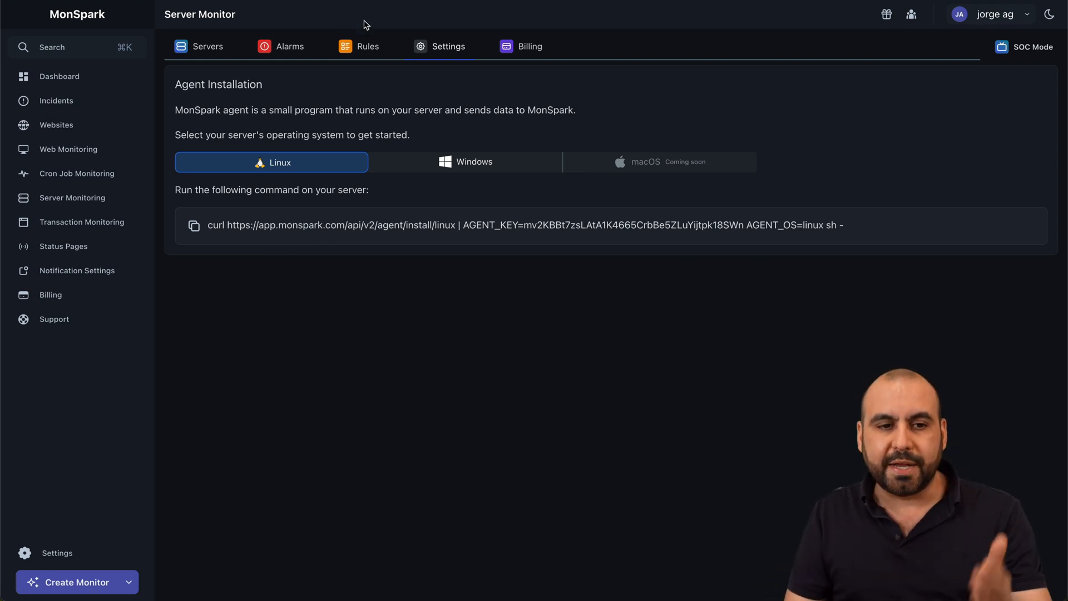
# - Switch from the MonSpark Settings agent command to the AppSumo deal listing
pyautogui.click(207, 47)
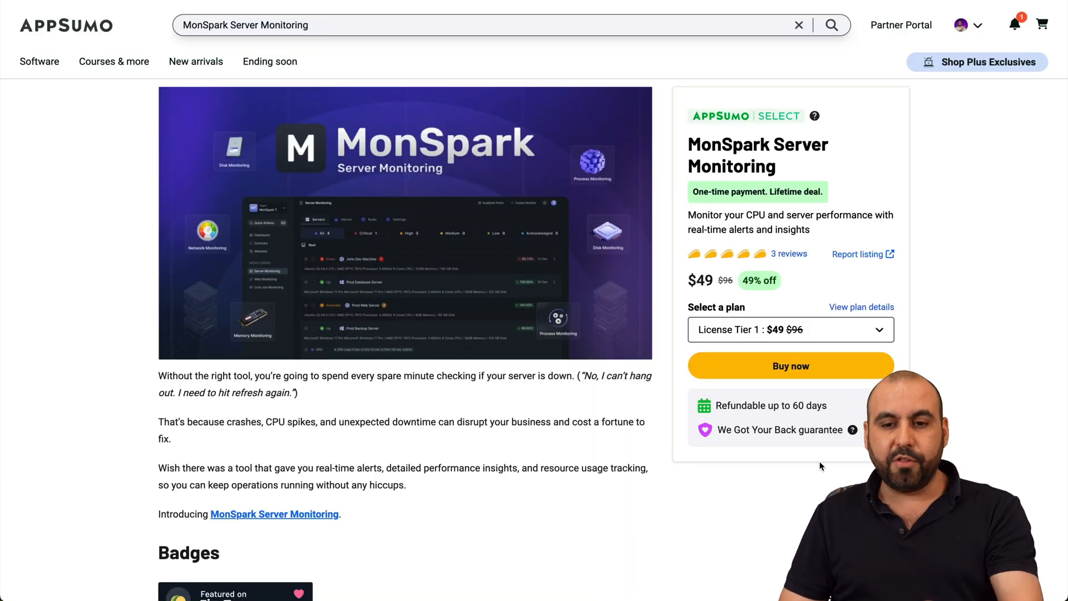
# - Scroll the AppSumo MonSpark listing down to the $49, $119 and $279 license tiers
pyautogui.scroll(-3)
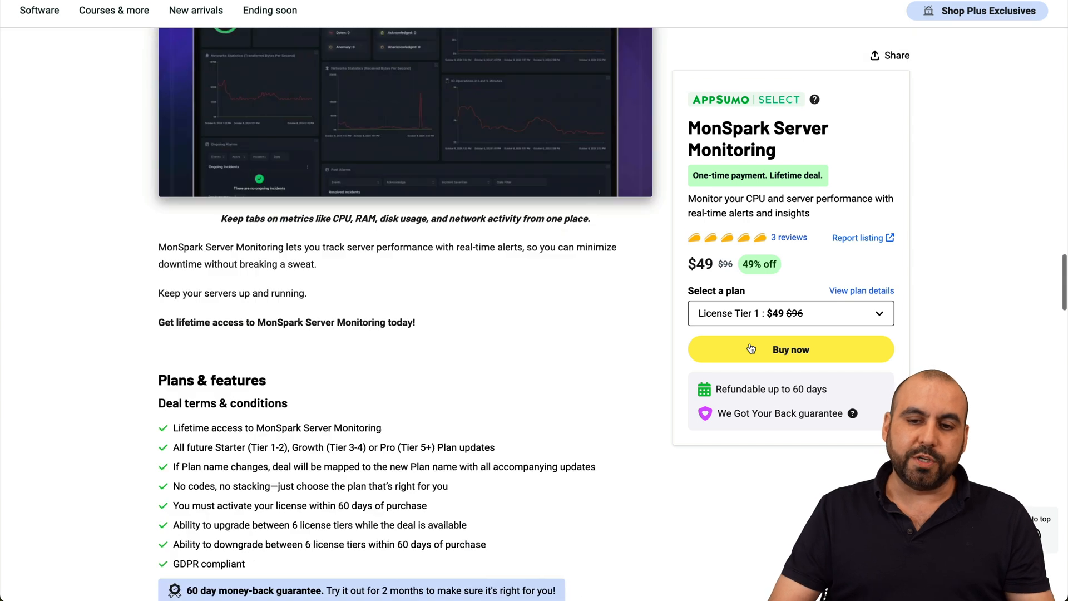
pyautogui.scroll(-3)
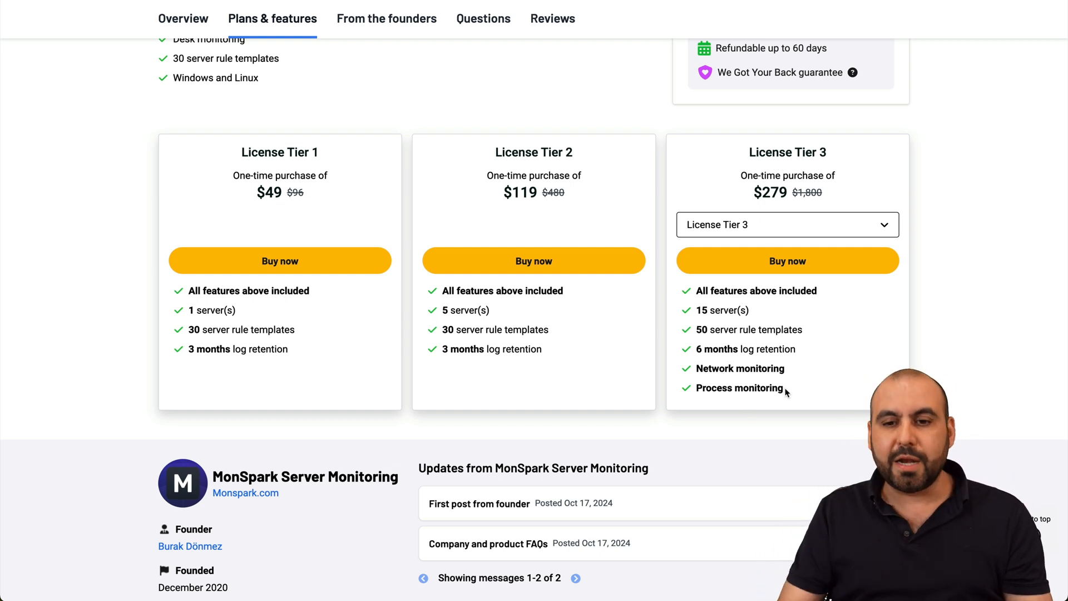
pyautogui.click(787, 223)
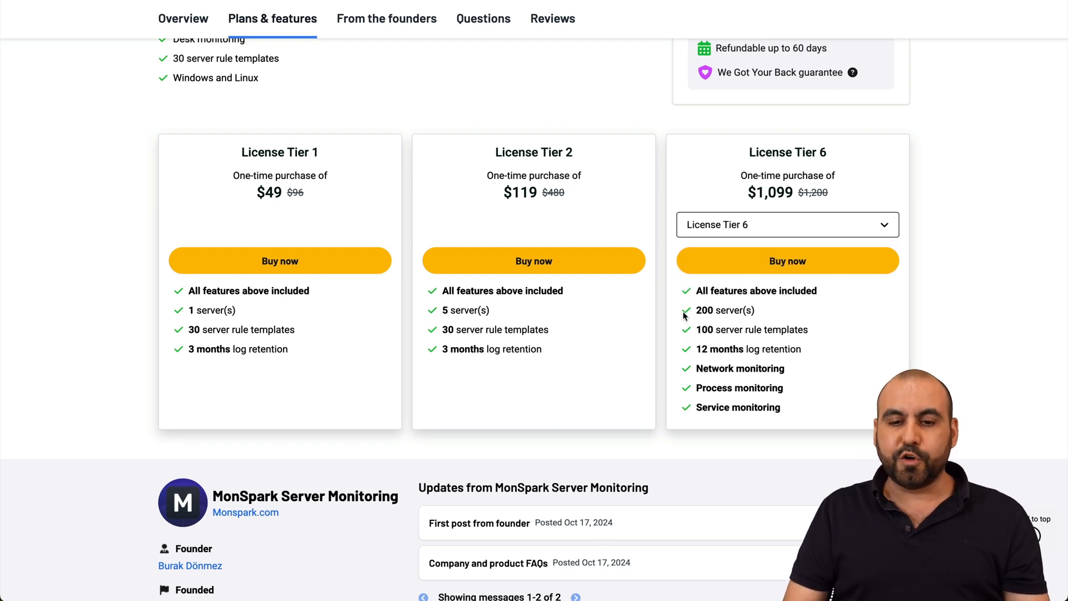
pyautogui.moveTo(858, 359)
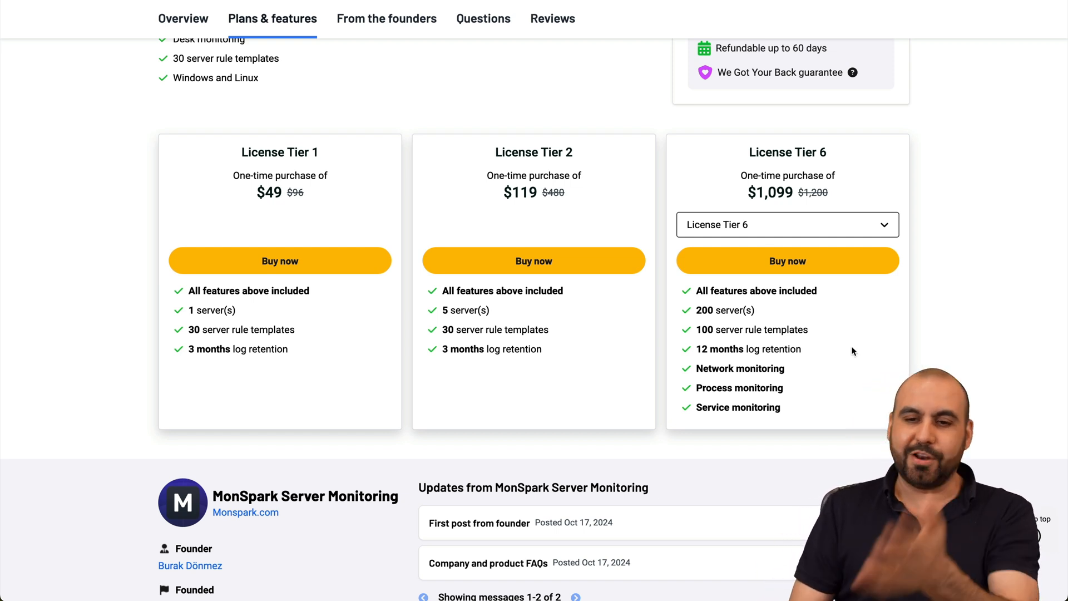
pyautogui.moveTo(788, 235)
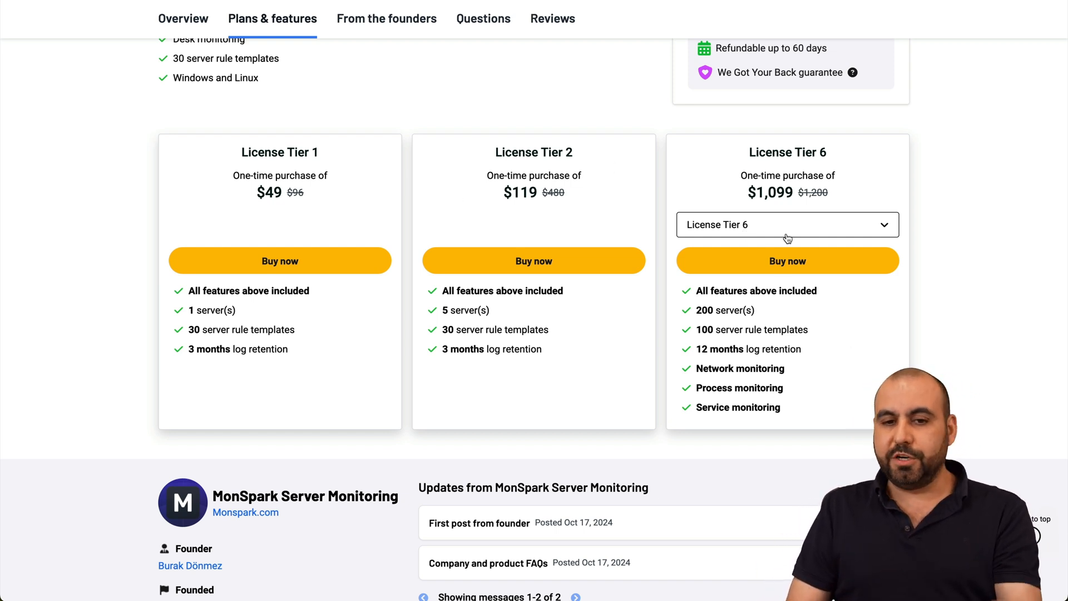
pyautogui.click(788, 223)
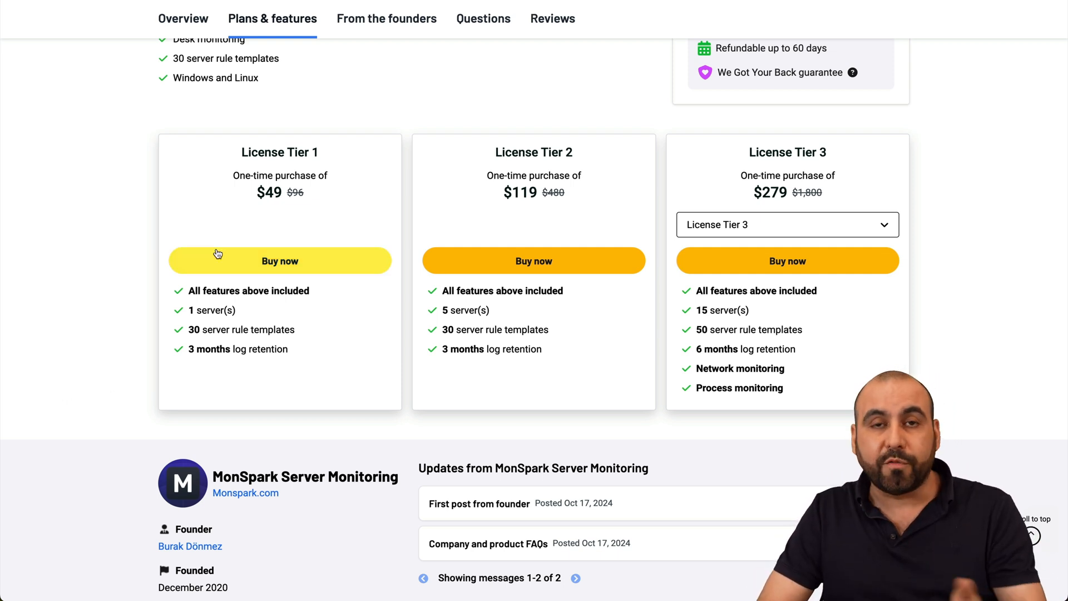
pyautogui.moveTo(289, 368)
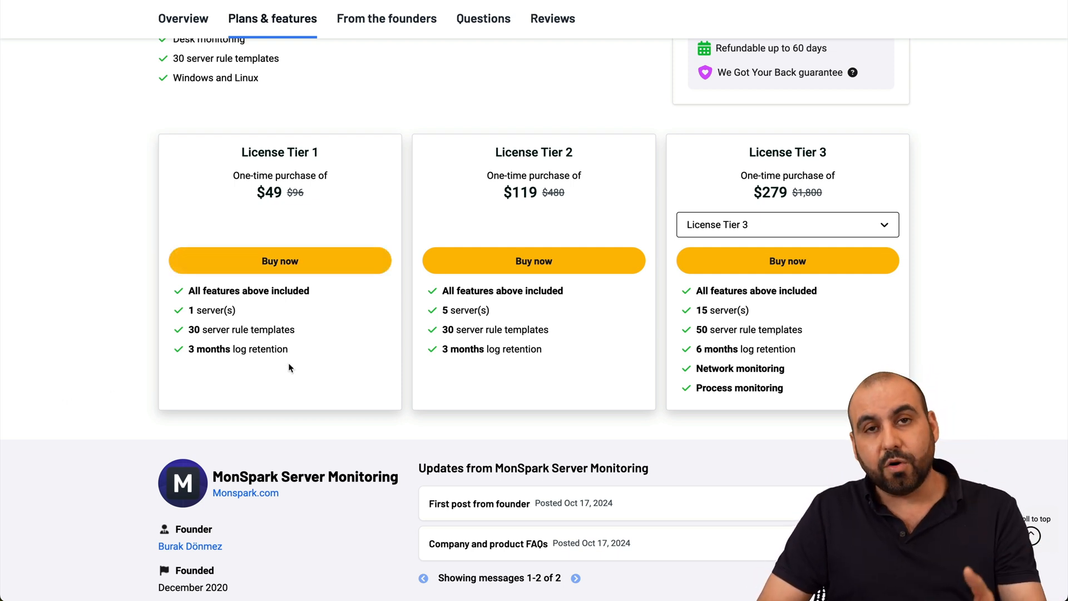